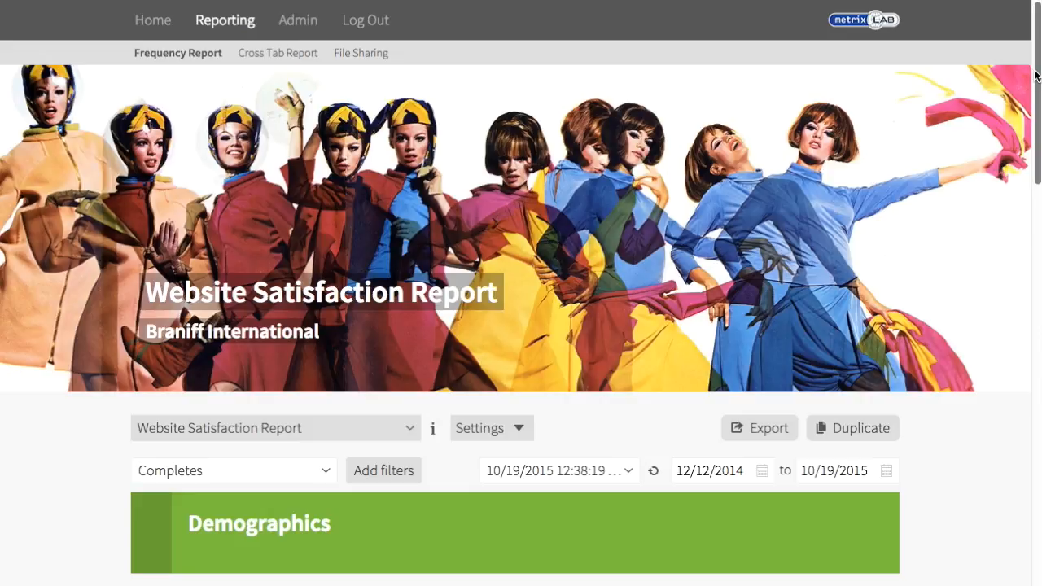
Scroll through the example report from demographics down to the deep dive section.
scroll("down", 3)
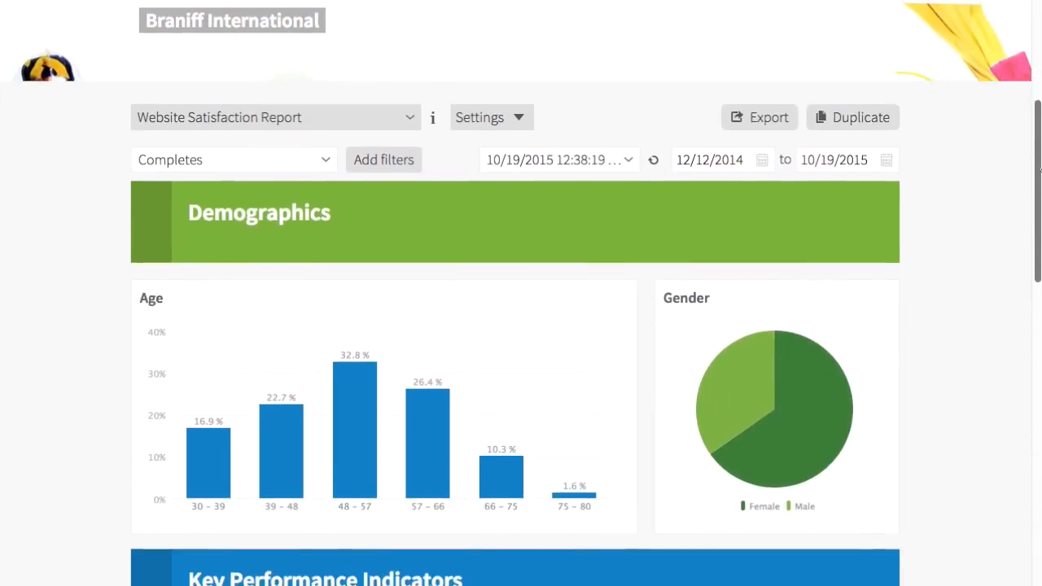
scroll("down", 3)
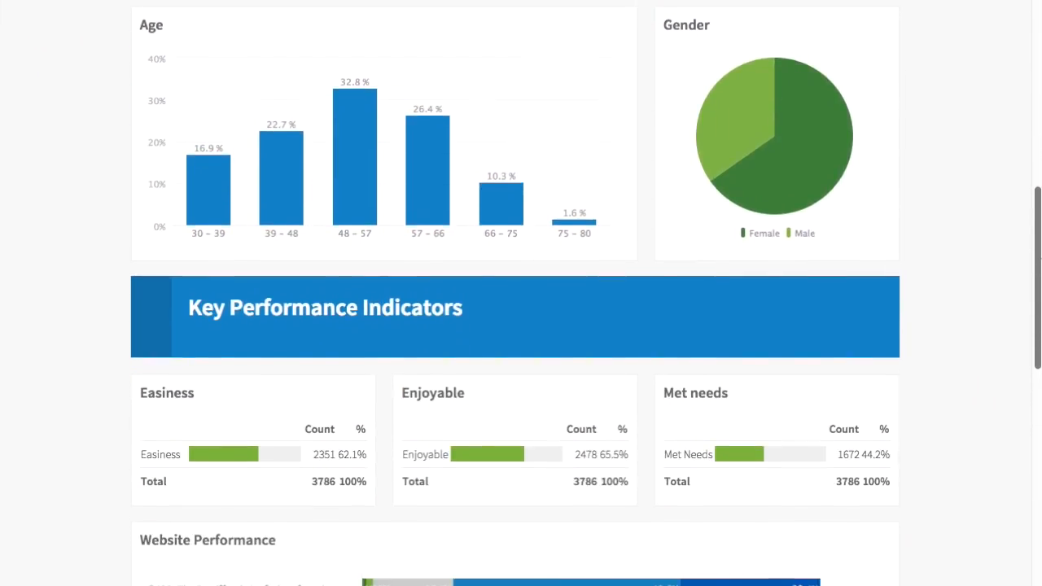
scroll("down", 3)
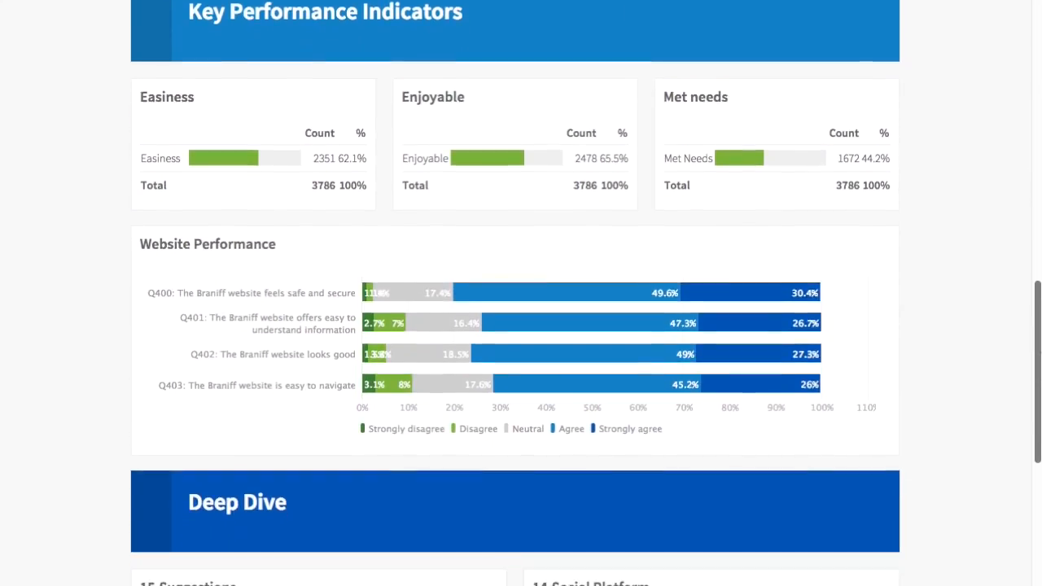
scroll("down", 3)
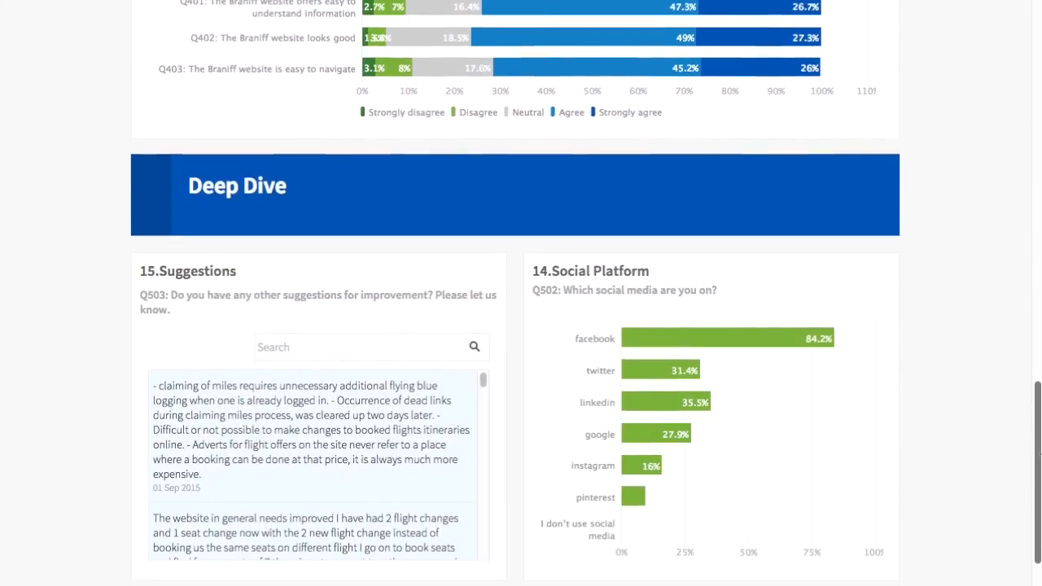
scroll("down", 3)
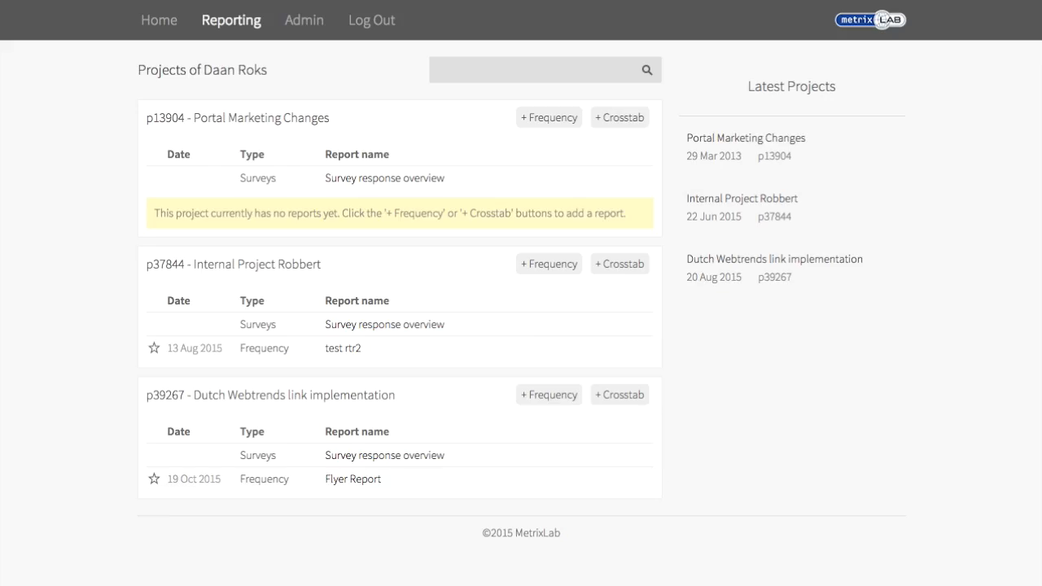
mouse_move(90, 553)
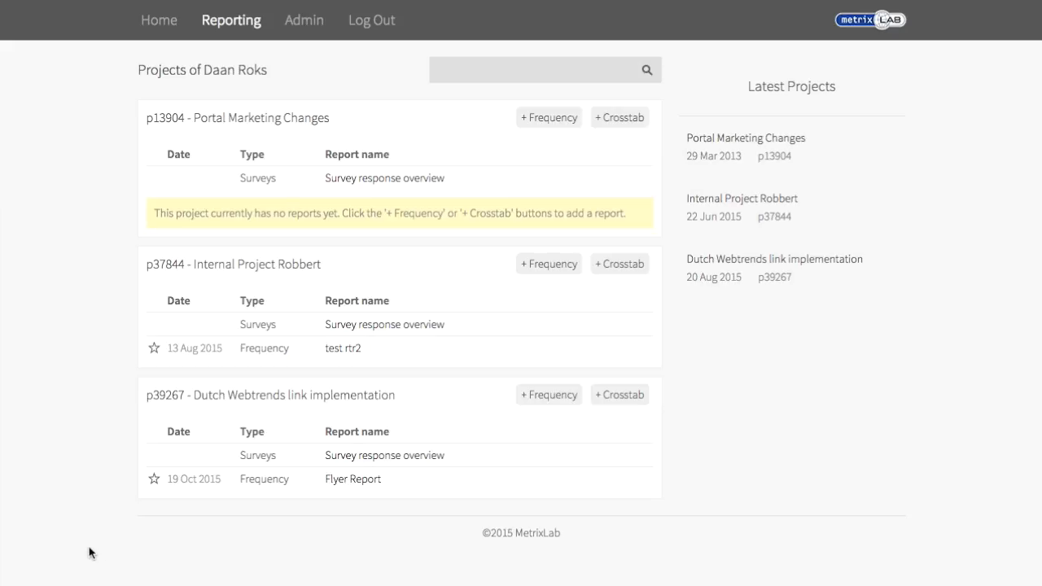
Start a frequency report on Dutch Webtrends using the p39267_kl_gb_en|live survey and review its questions.
left_click(548, 396)
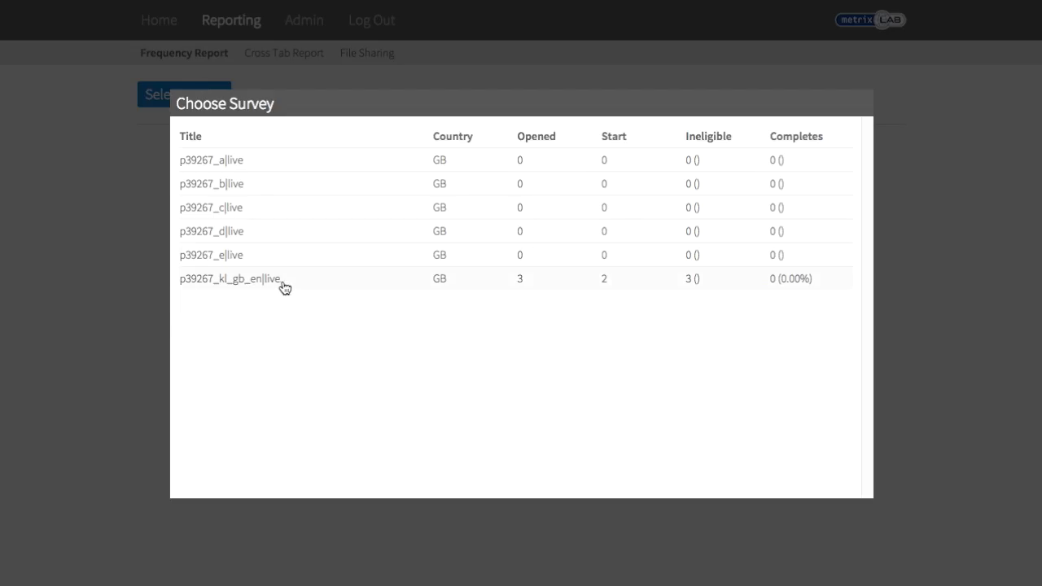
left_click(231, 278)
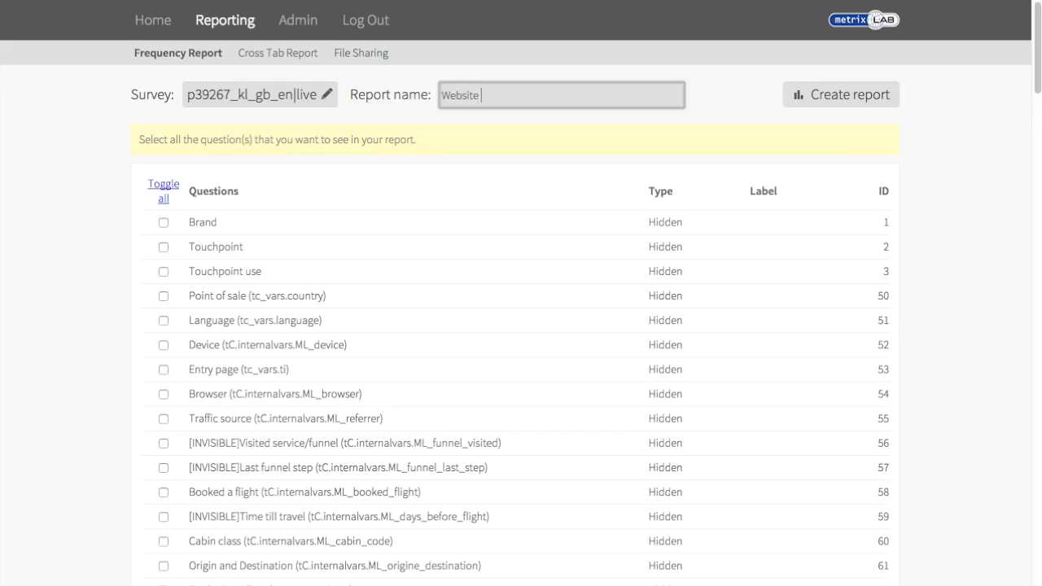
scroll("down", 3)
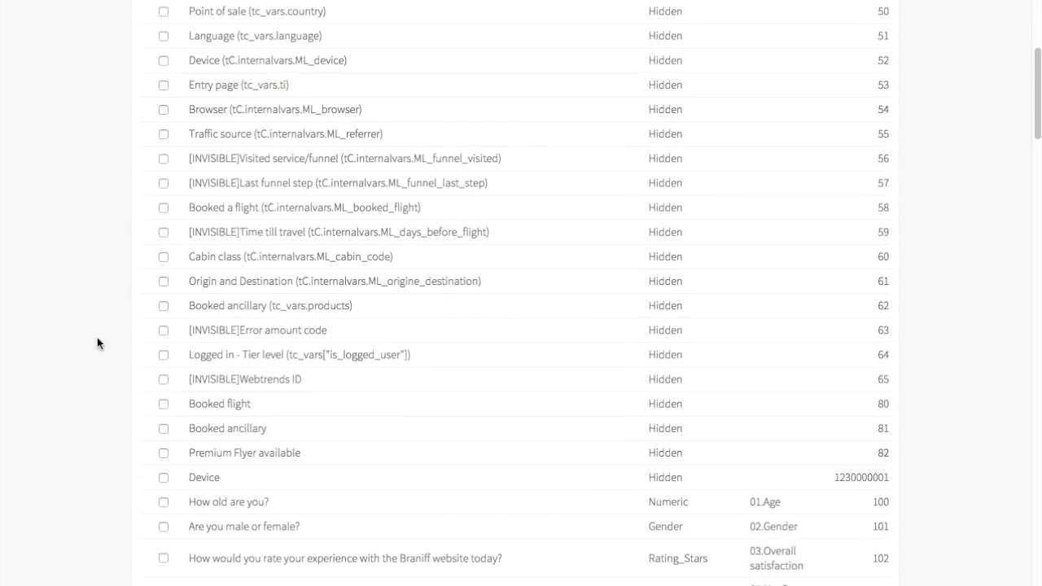
scroll("down", 3)
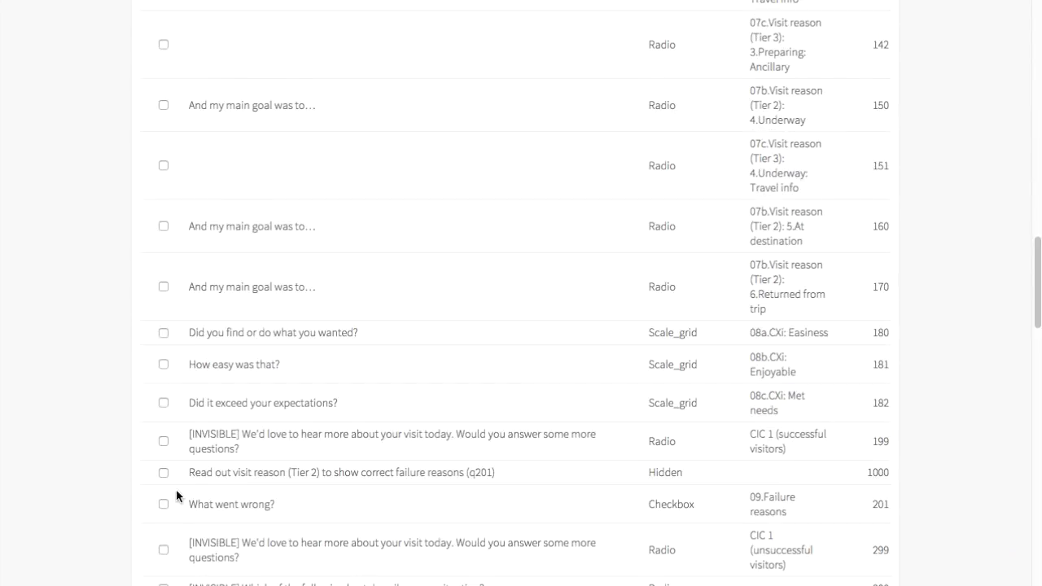
scroll("down", 3)
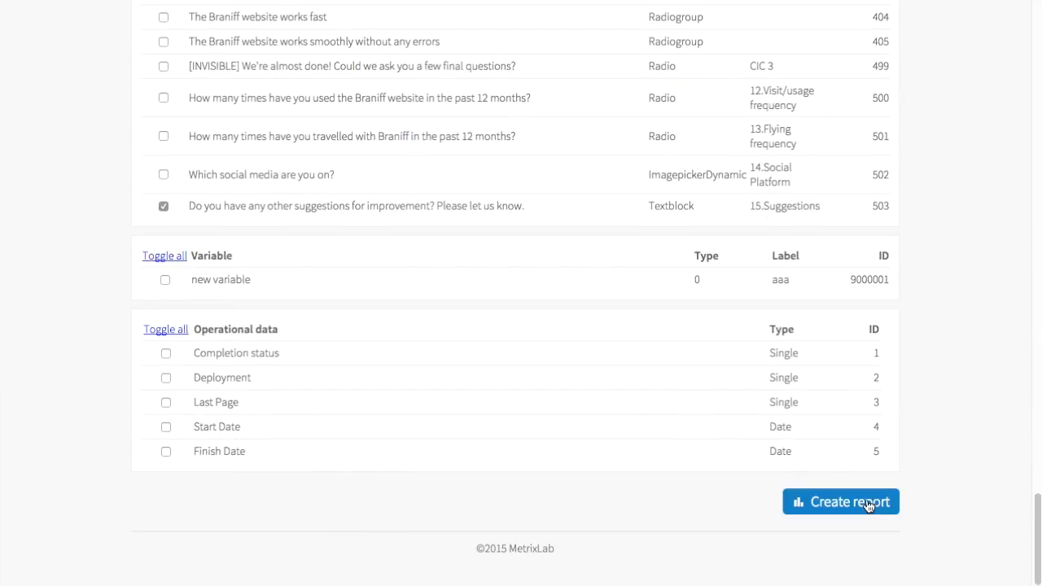
Create the report from the ticked questions and browse its generated tiles.
left_click(840, 501)
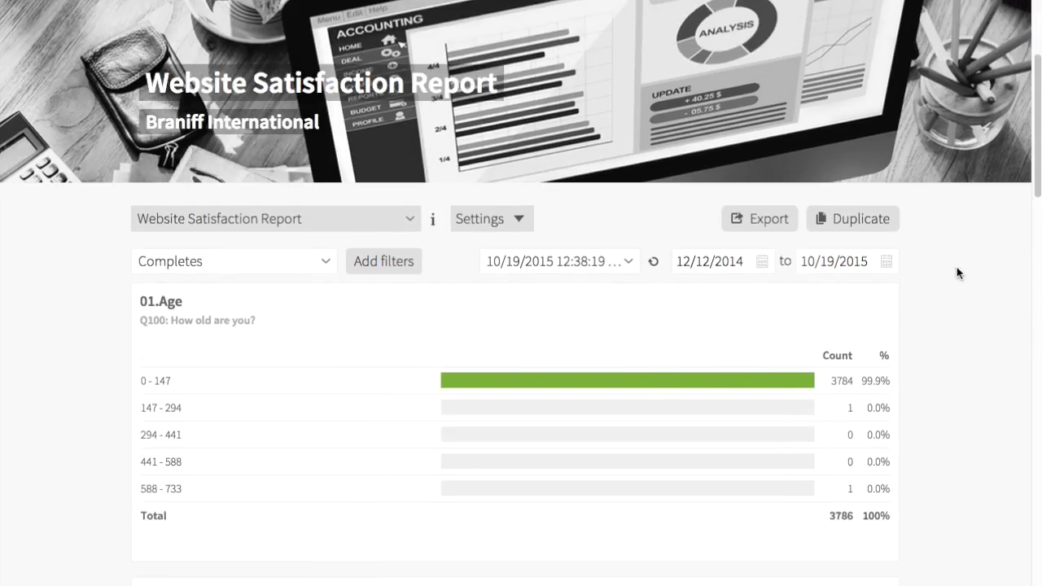
scroll("down", 3)
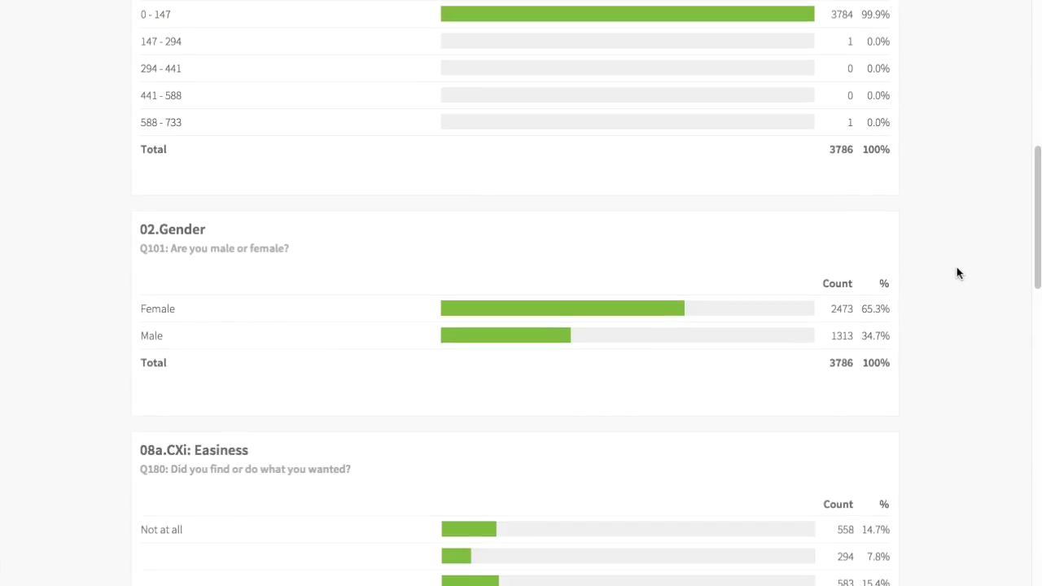
scroll("down", 3)
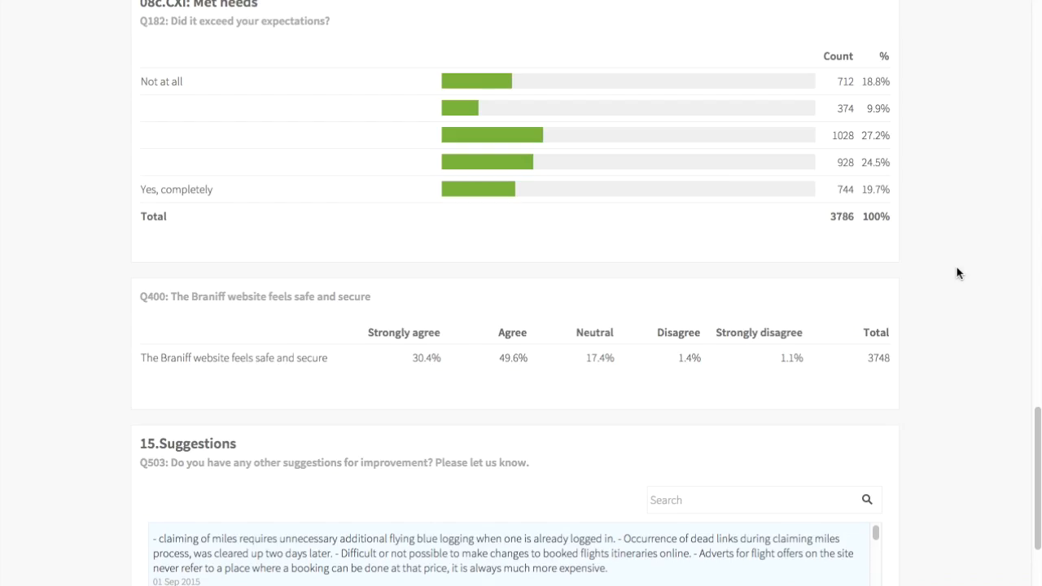
scroll("up", 3)
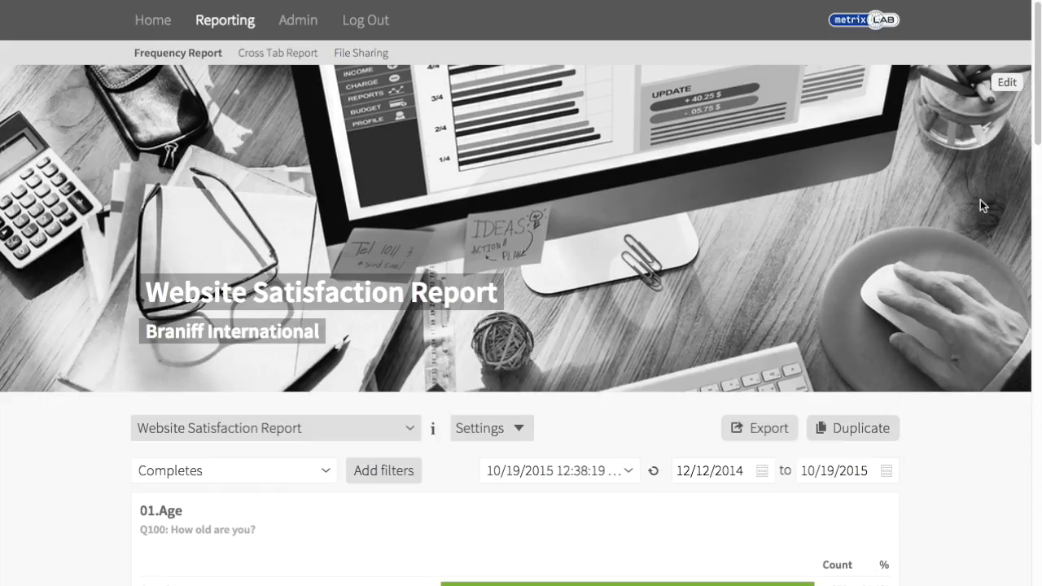
Set the uploaded 1960s fashion picture as the report's header image.
left_click(1006, 81)
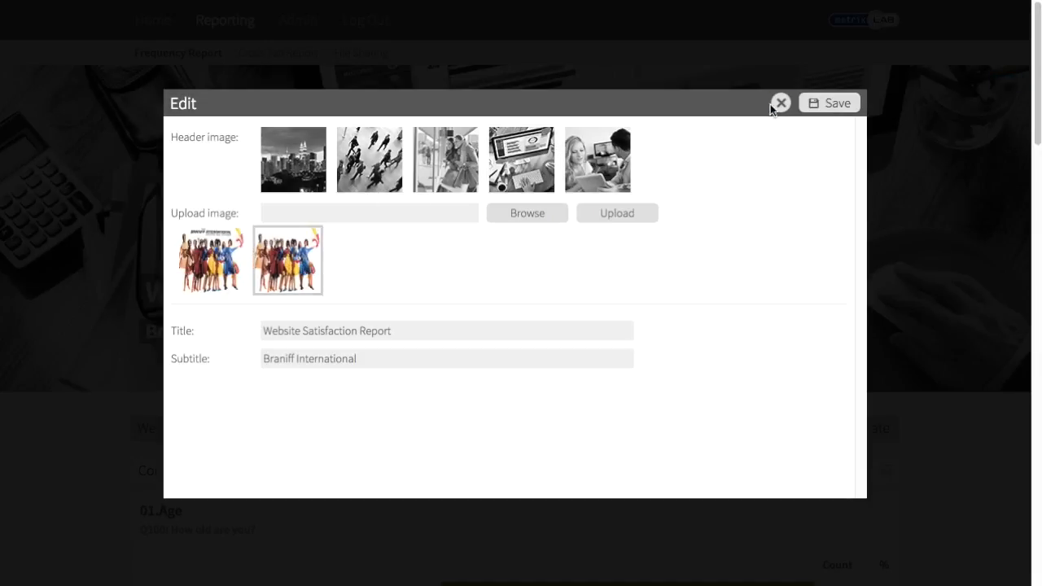
left_click(778, 103)
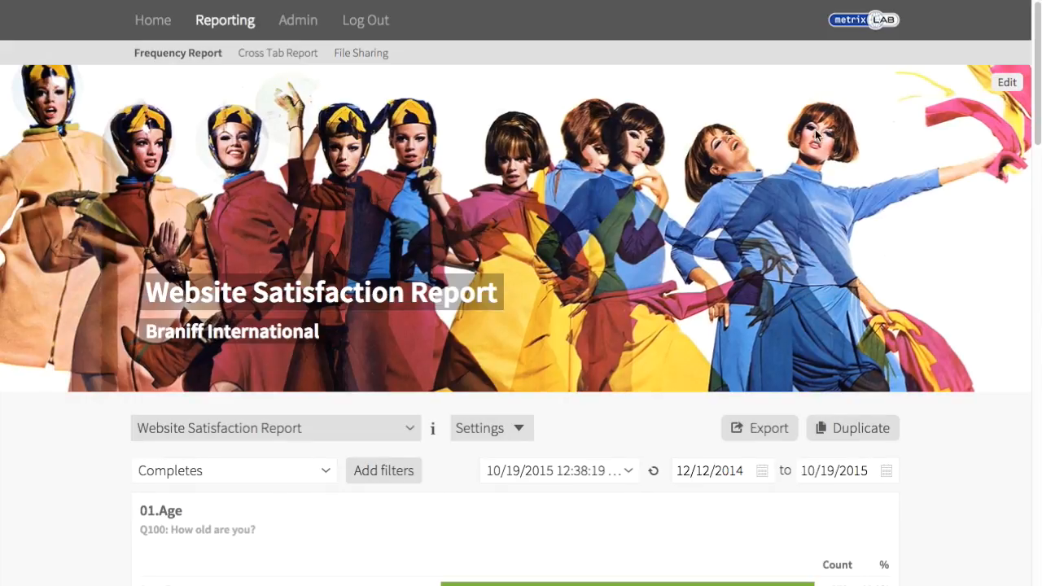
mouse_move(810, 161)
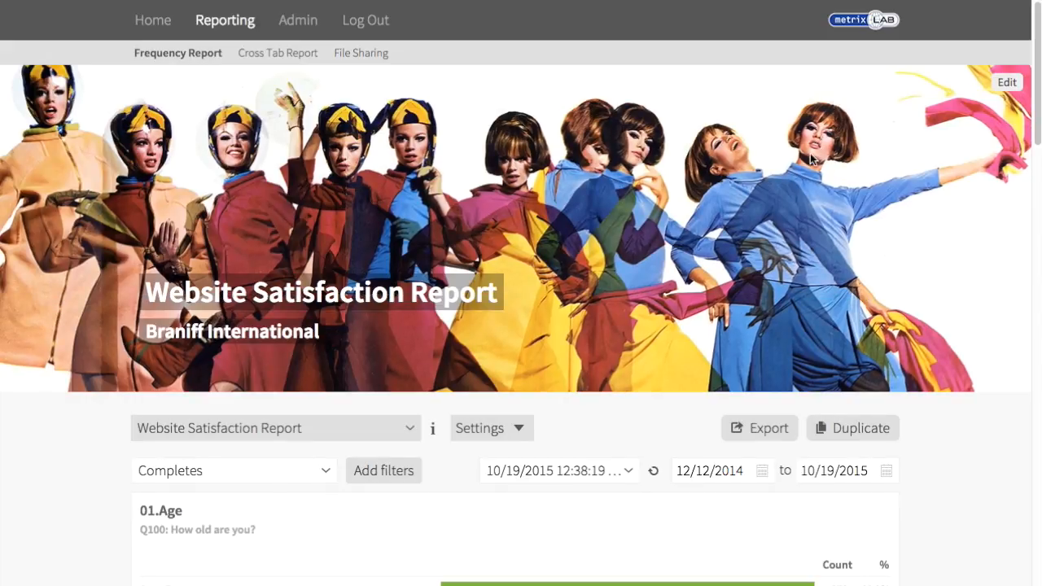
Make the 02.Gender tile a pie chart titled Gender with no subtitle.
scroll("down", 3)
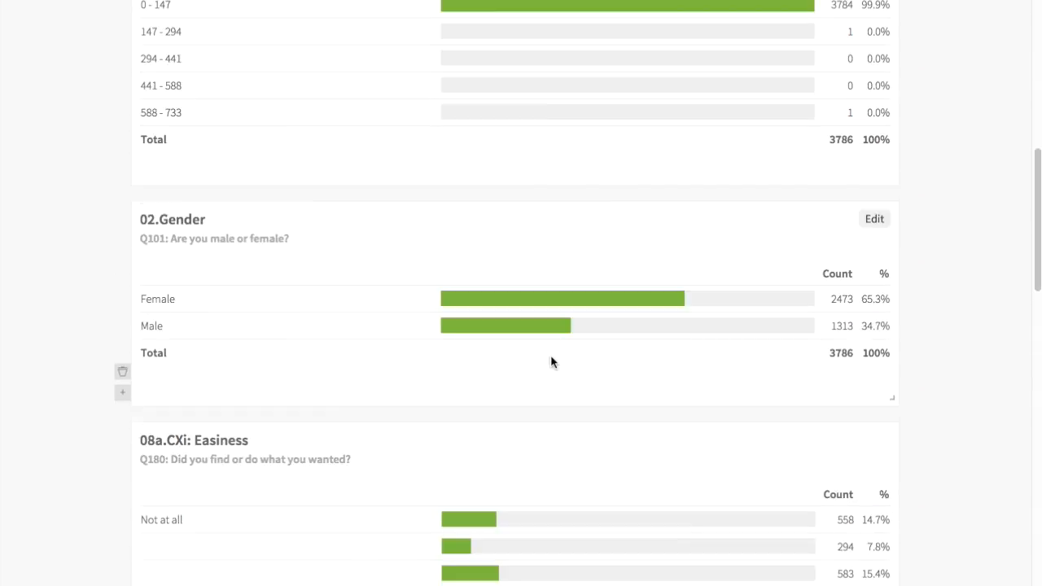
left_click(874, 218)
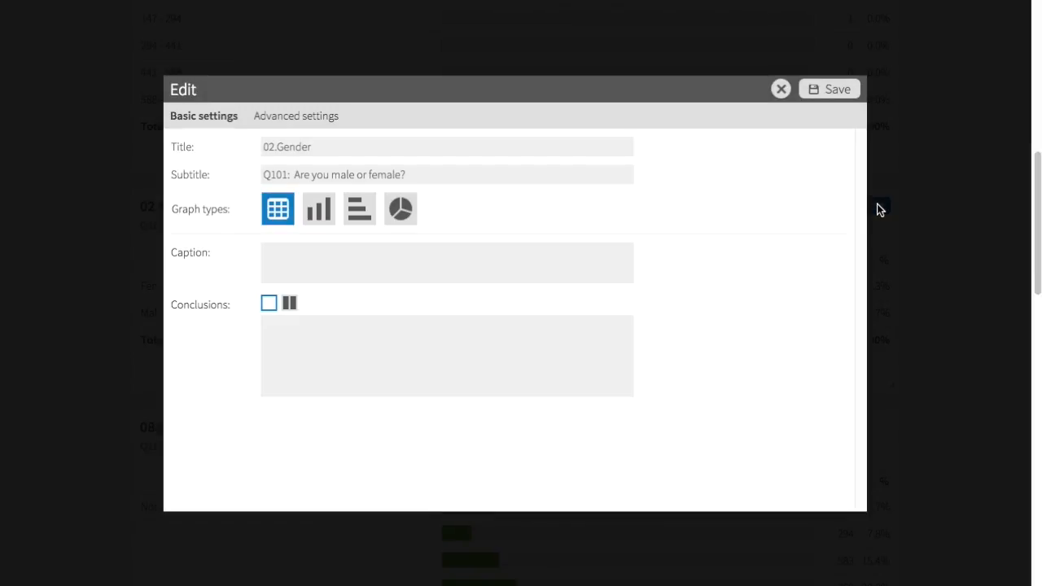
left_click(401, 209)
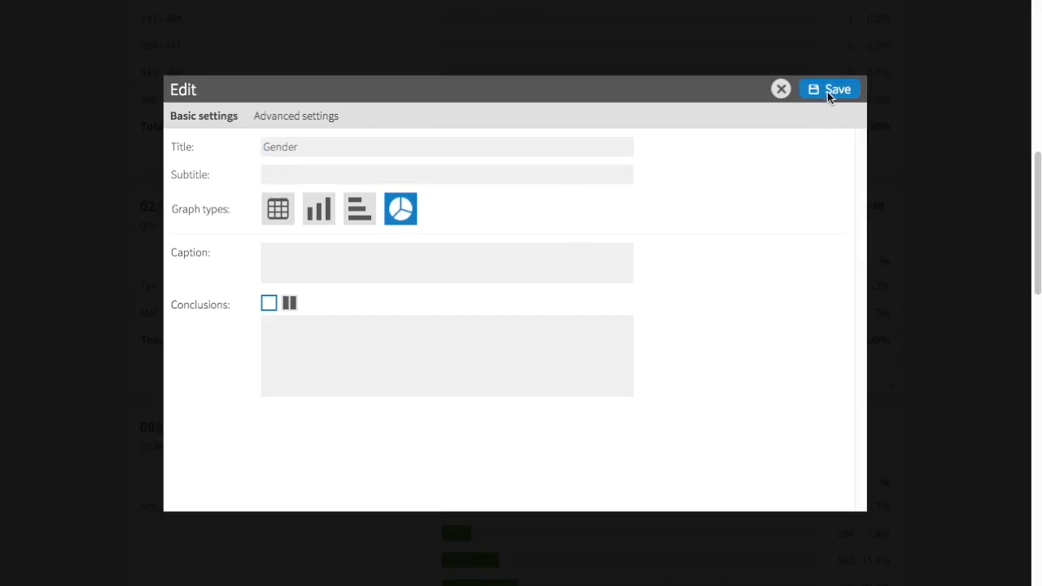
left_click(828, 87)
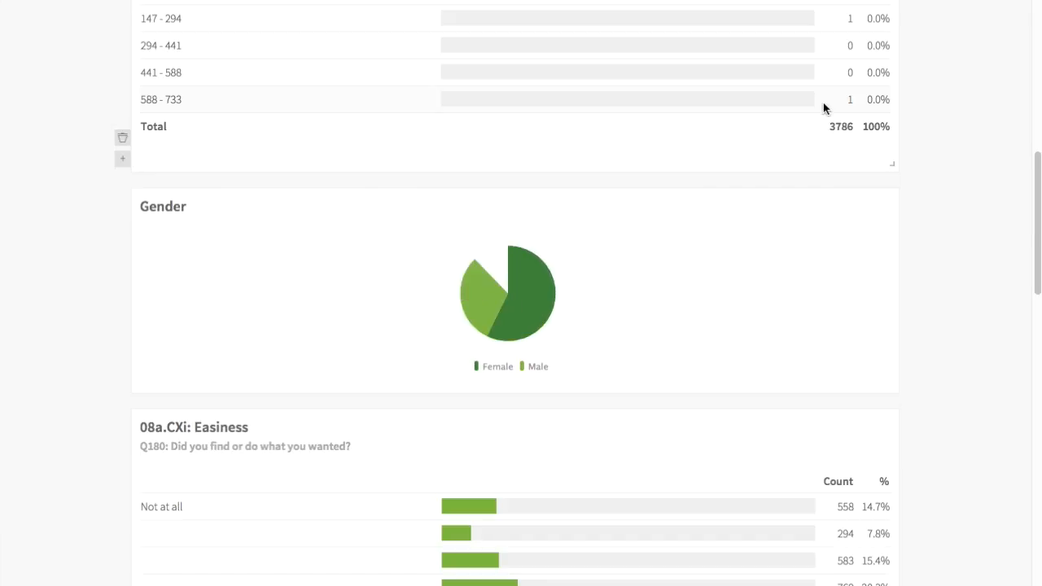
Make the 01.Age tile a column chart titled Age with no subtitle.
scroll("up", 3)
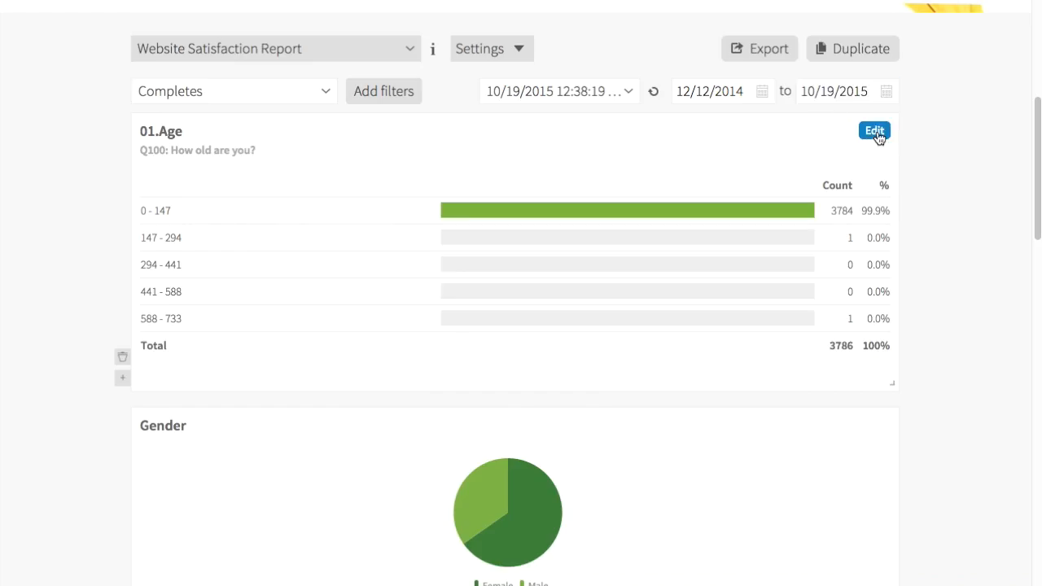
left_click(874, 130)
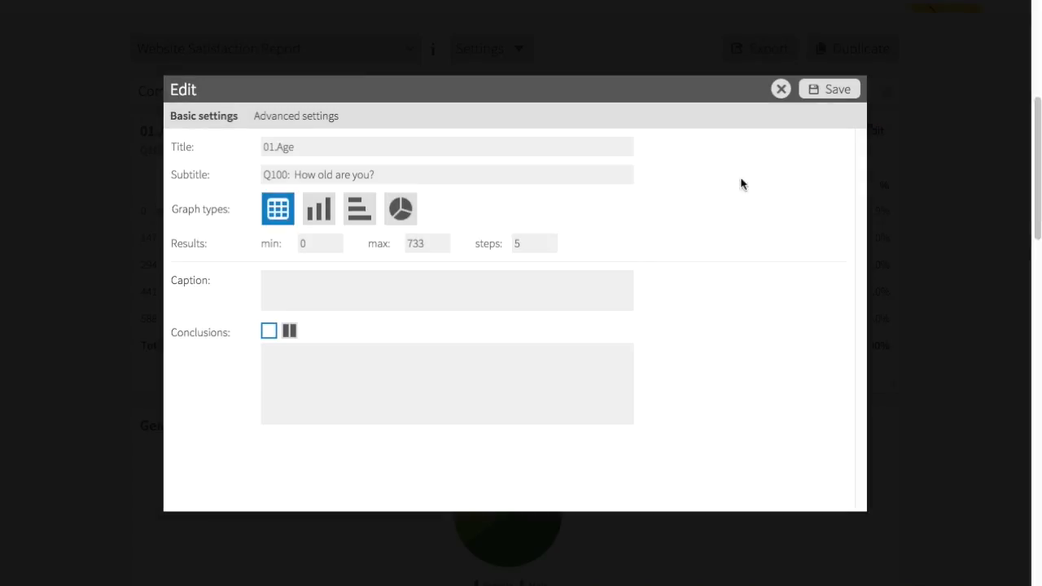
left_click(319, 209)
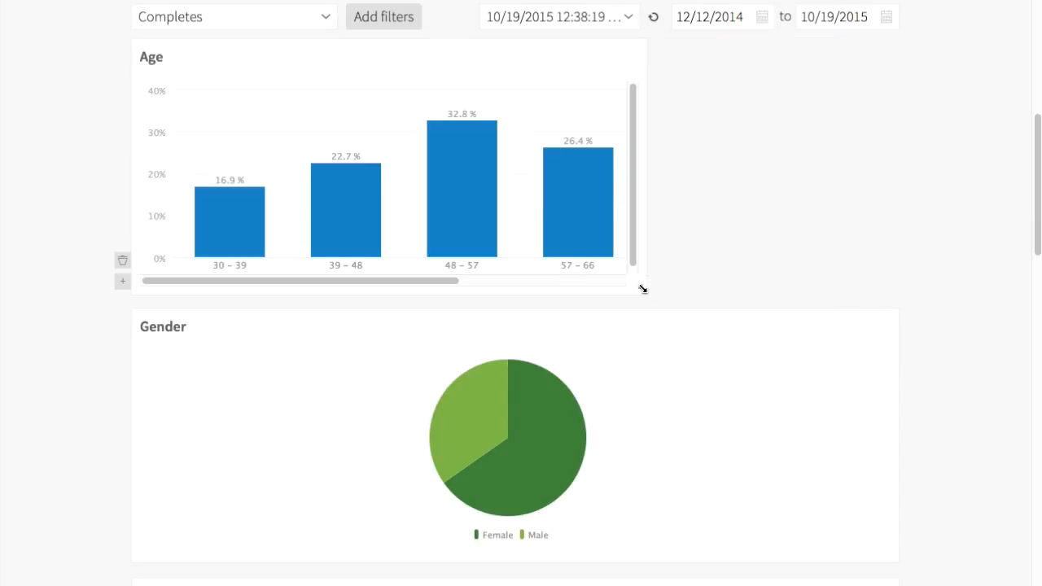
Narrow the Gender tile by its corner handle so it sits beside the Age tile.
scroll("down", 3)
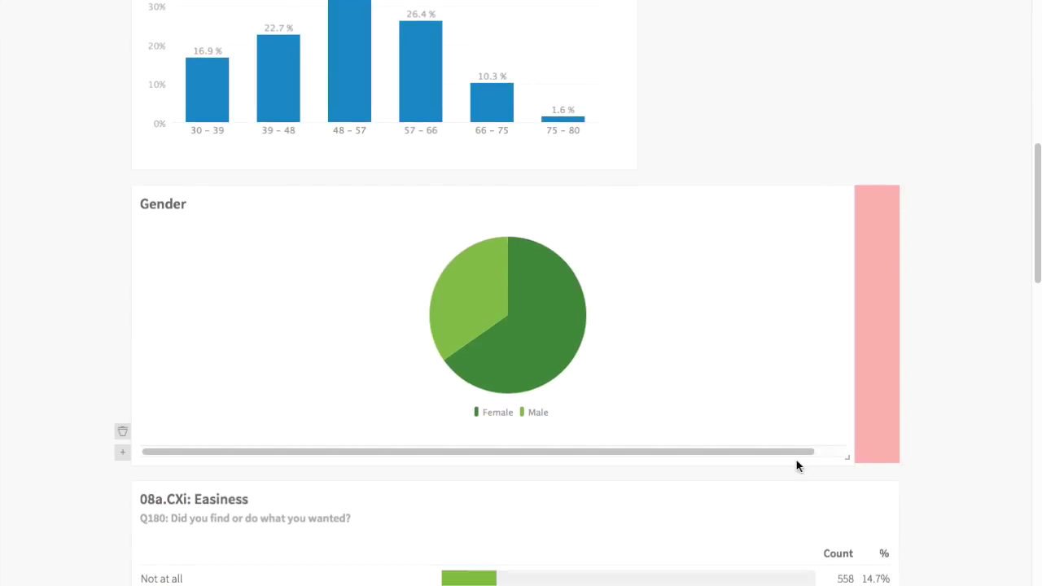
left_click_drag(846, 456, 368, 450)
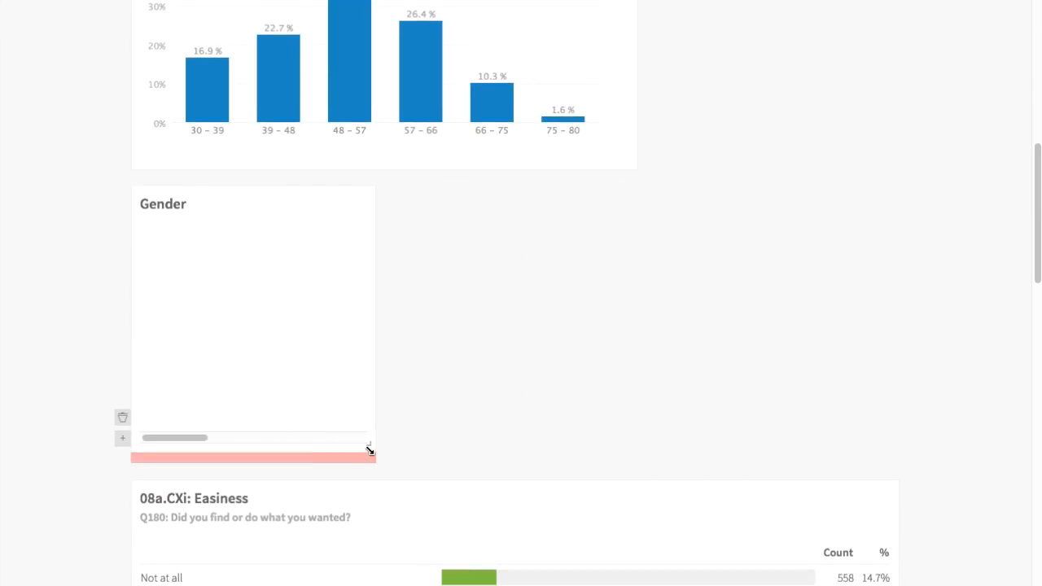
scroll("up", 3)
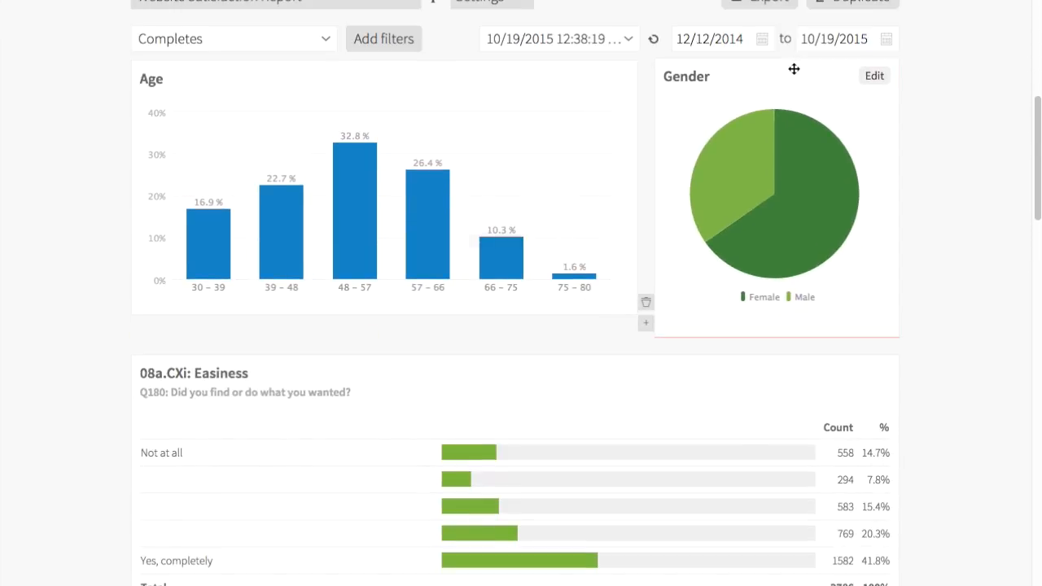
scroll("down", 3)
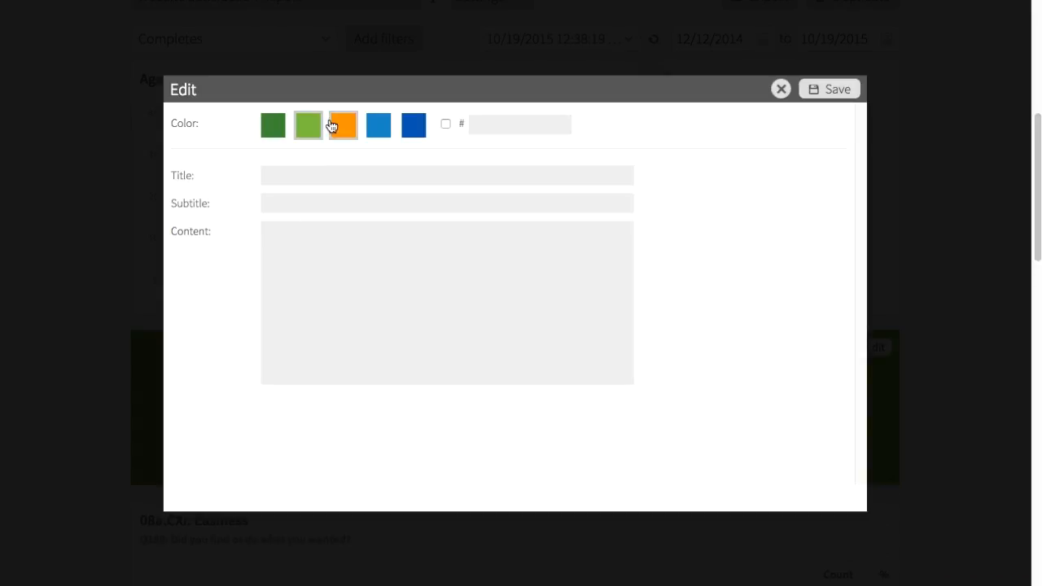
Name the section tile Demographics in light green and save it.
type("Demographics")
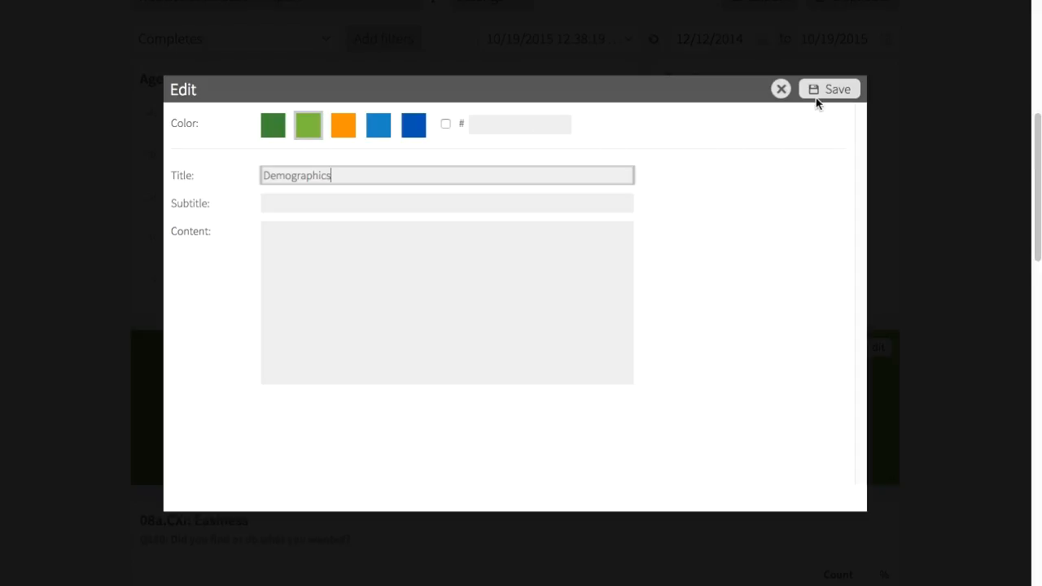
left_click(830, 88)
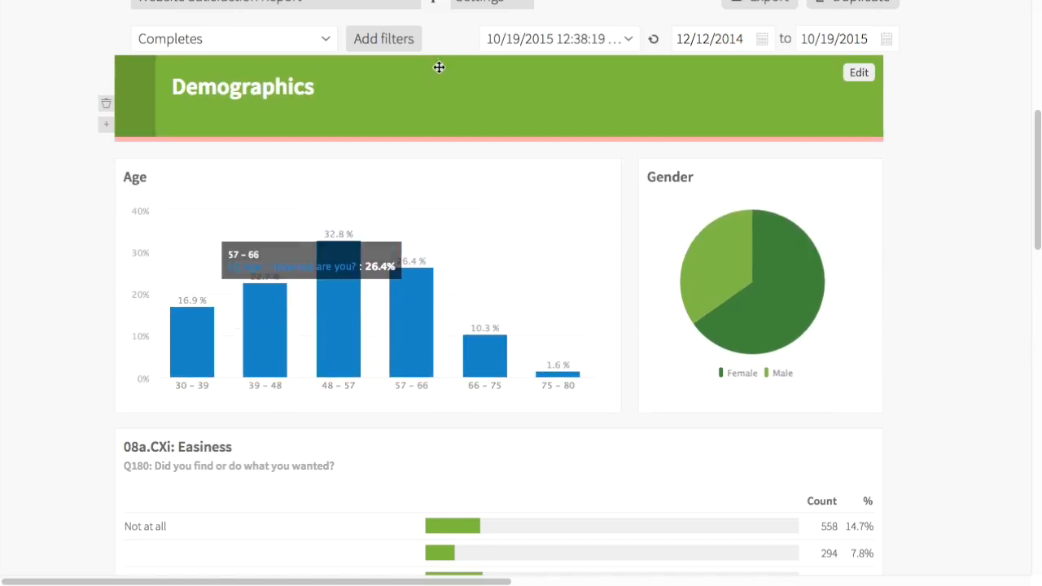
scroll("down", 3)
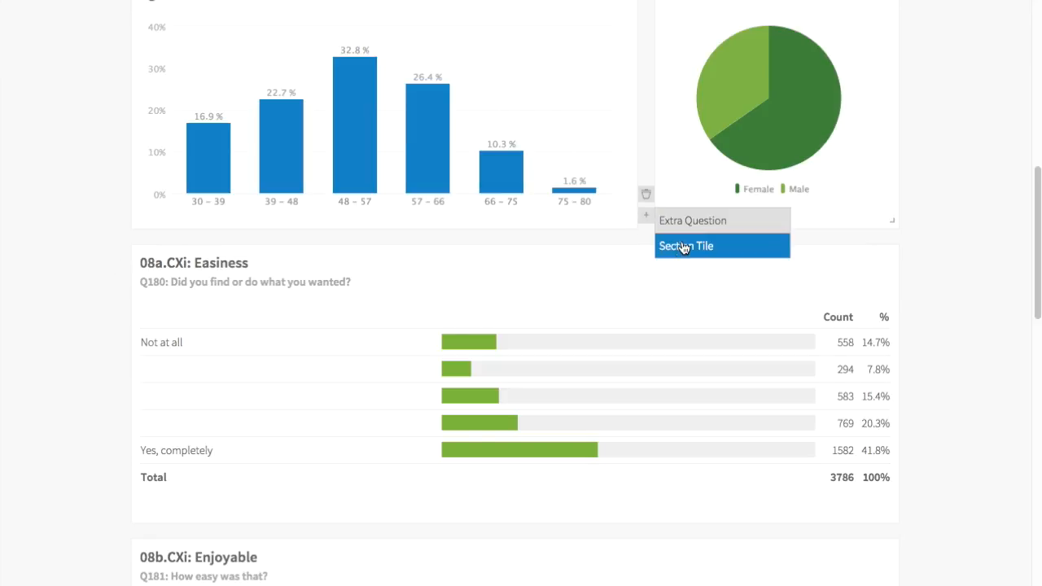
Add a blue section tile titled Key Performance Indicators below the charts.
left_click(687, 244)
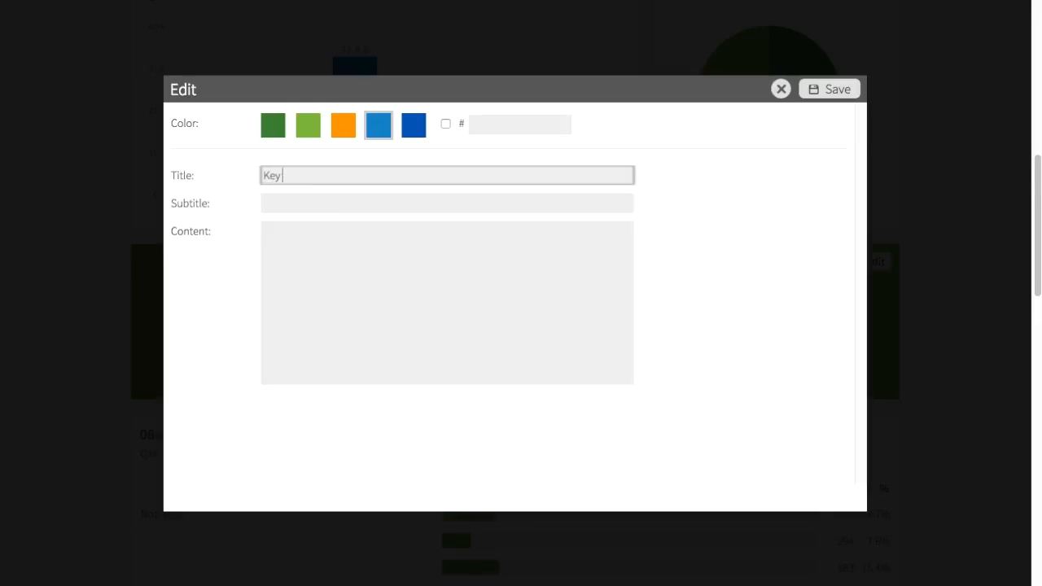
type("Performance Indicators")
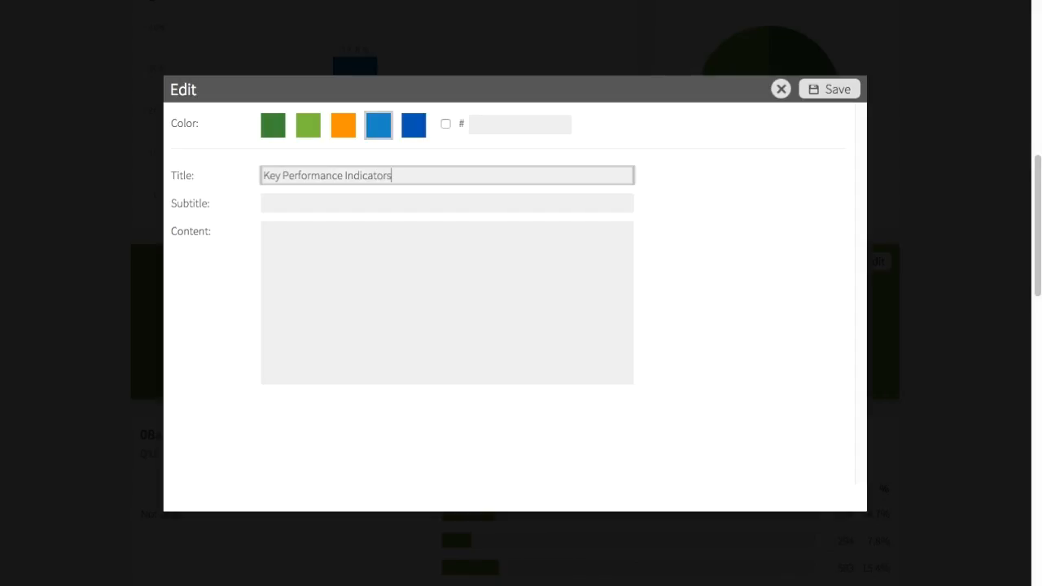
left_click(829, 88)
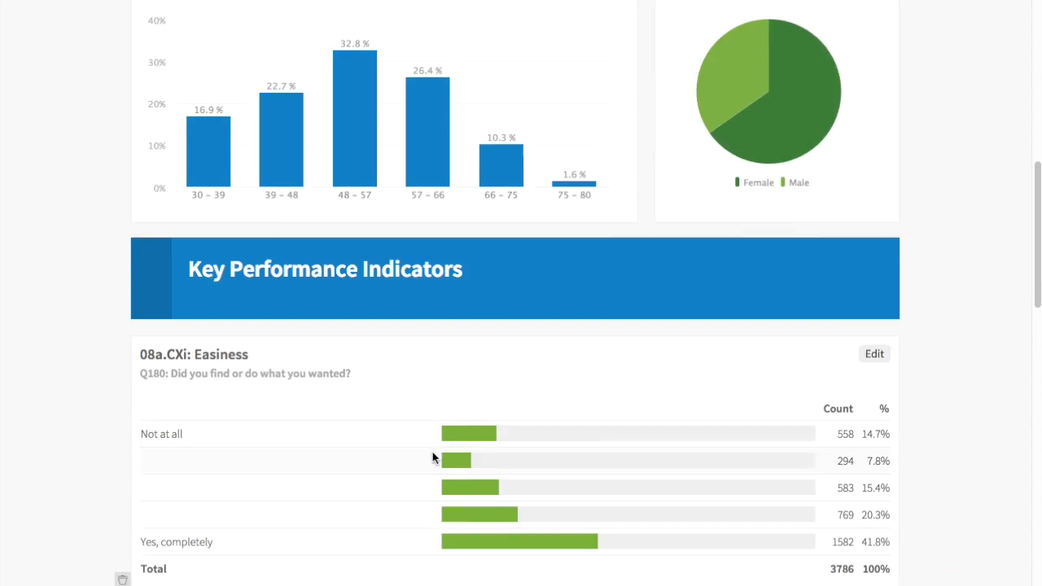
scroll("down", 3)
type("E")
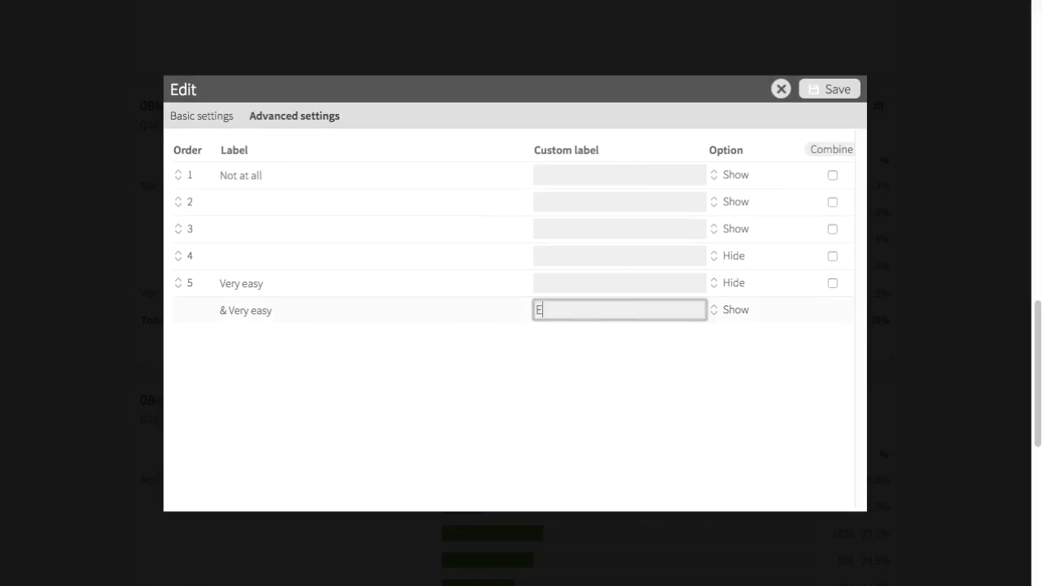
Label the combined top answers Enjoyable, hide answer 3 and Not at all, and save the tile.
type("njoyable")
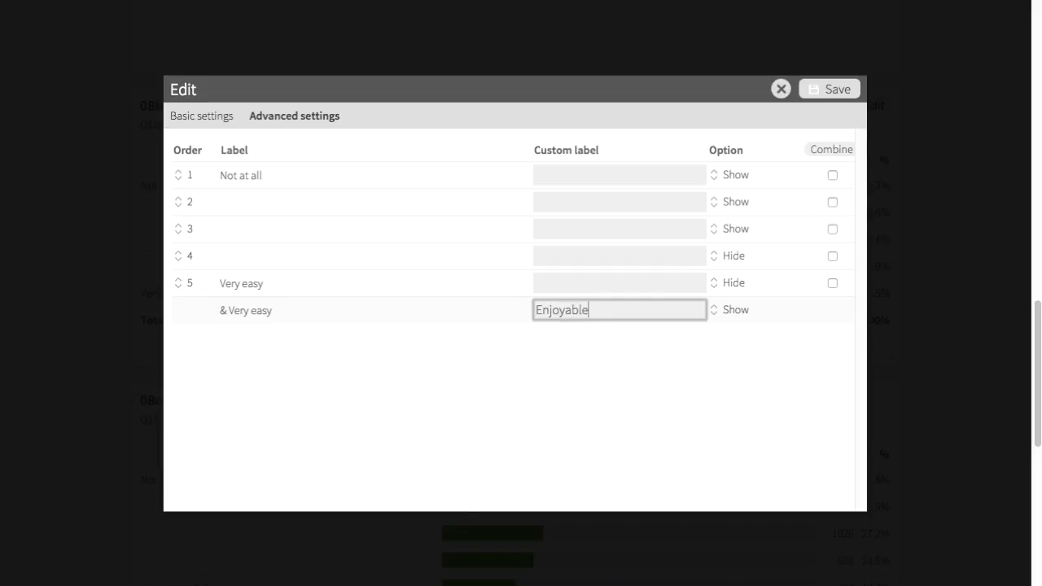
left_click(733, 228)
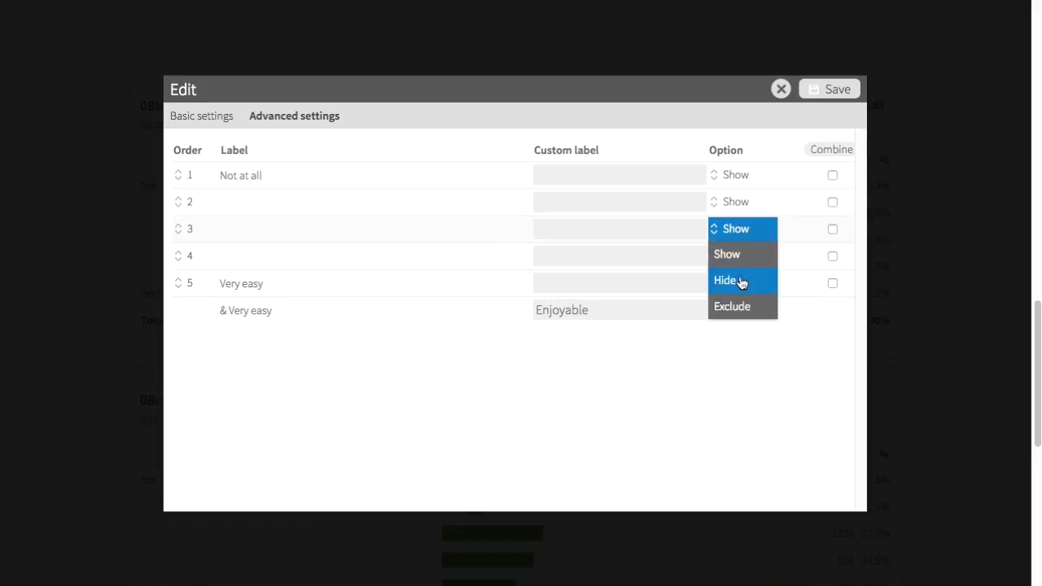
left_click(740, 174)
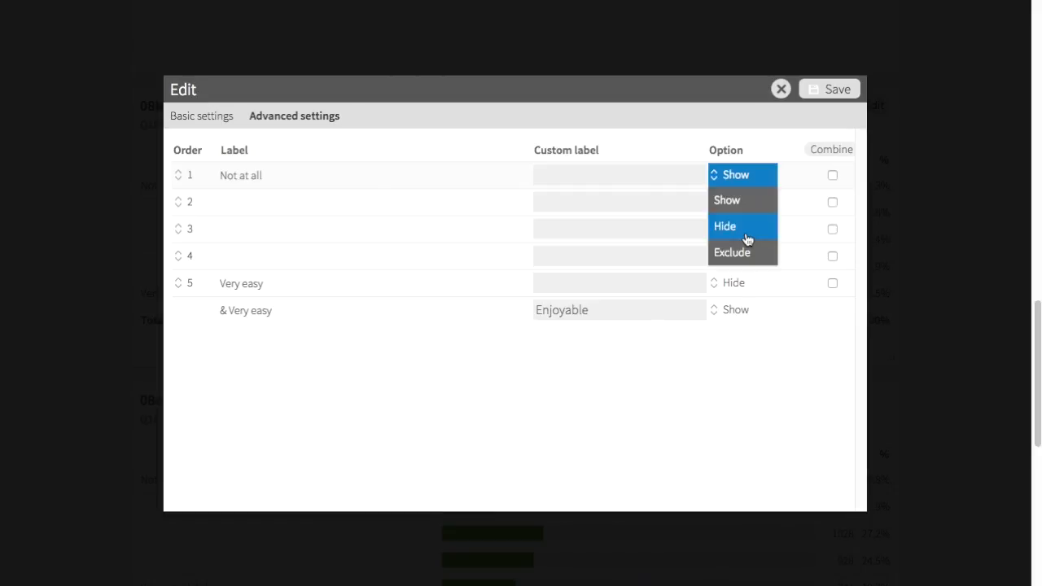
left_click(724, 226)
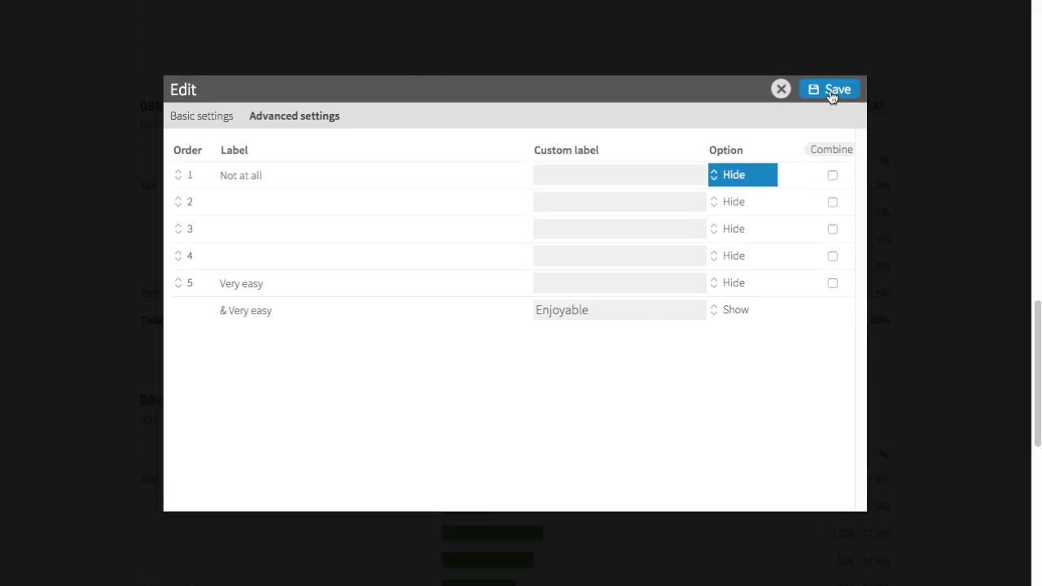
left_click(830, 87)
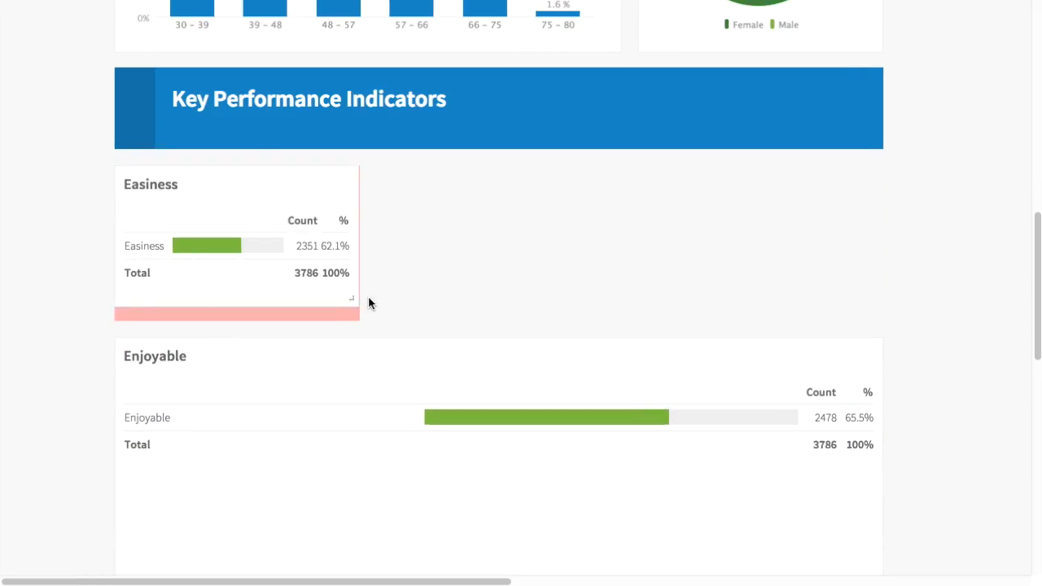
scroll("down", 3)
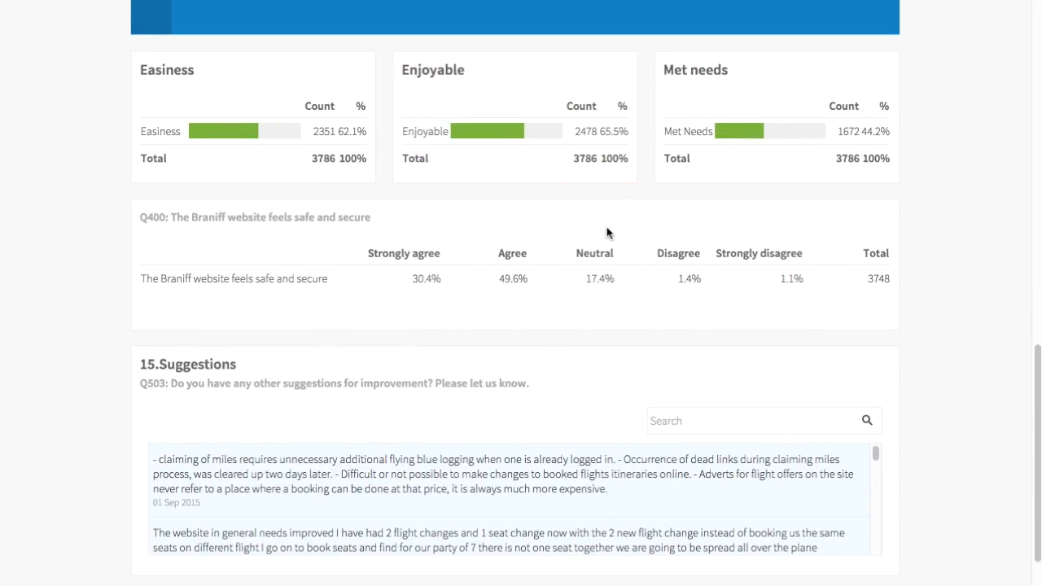
mouse_move(807, 207)
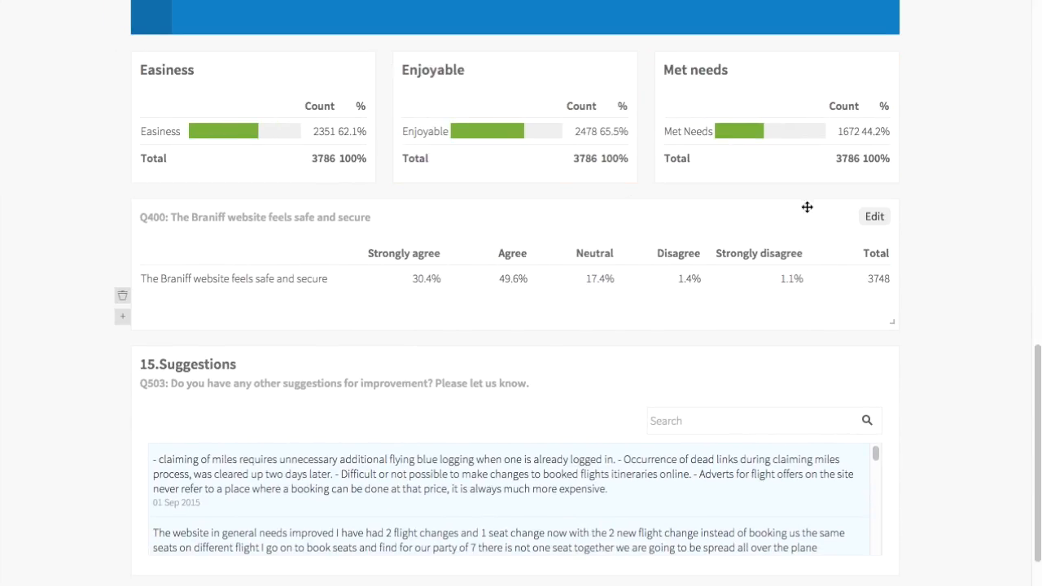
Add questions Q401 and Q403 to the Q400 tile via Advanced settings for the Website Performance chart.
left_click(872, 215)
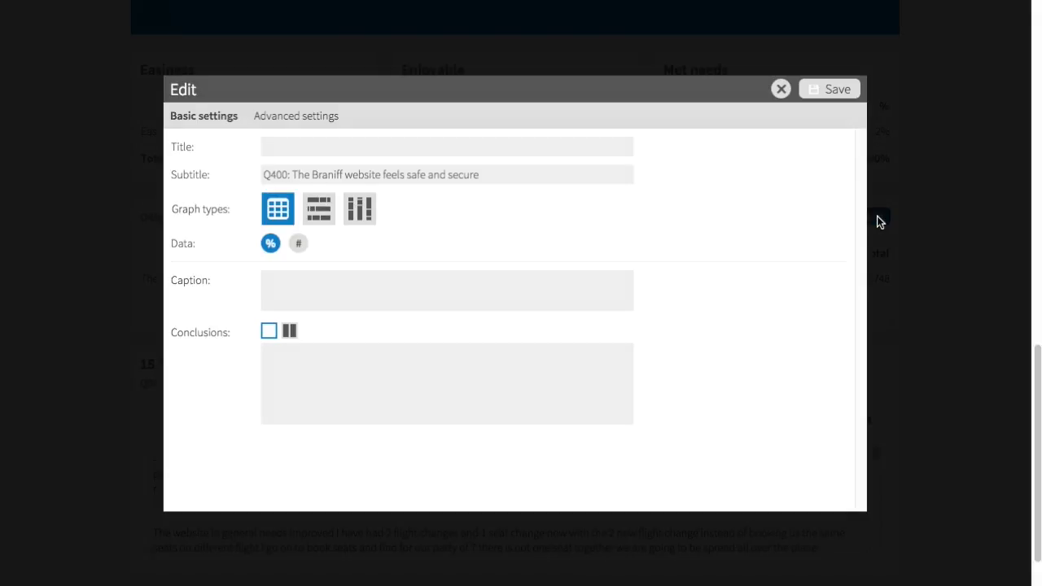
left_click(296, 116)
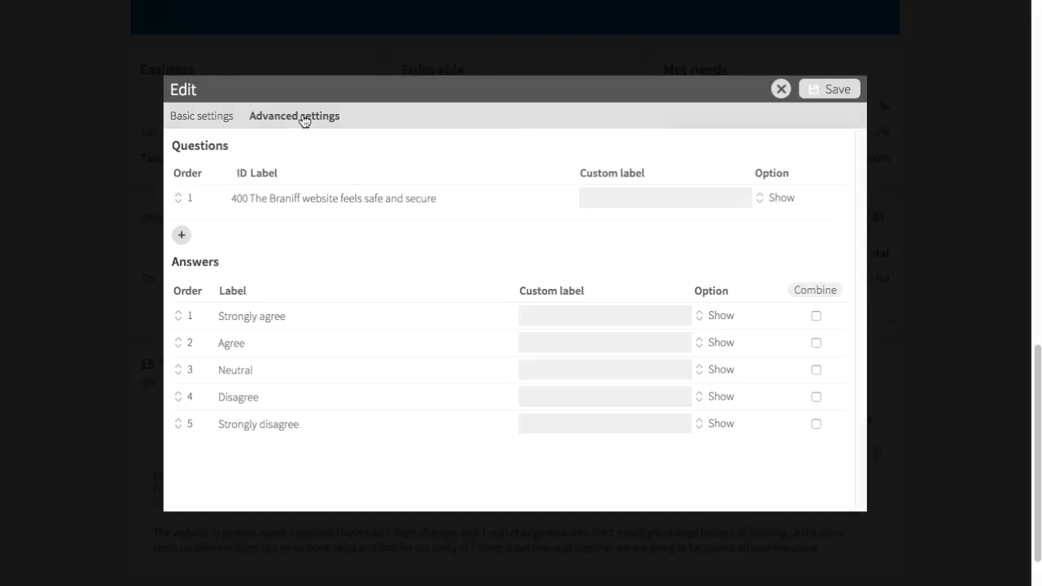
left_click(180, 234)
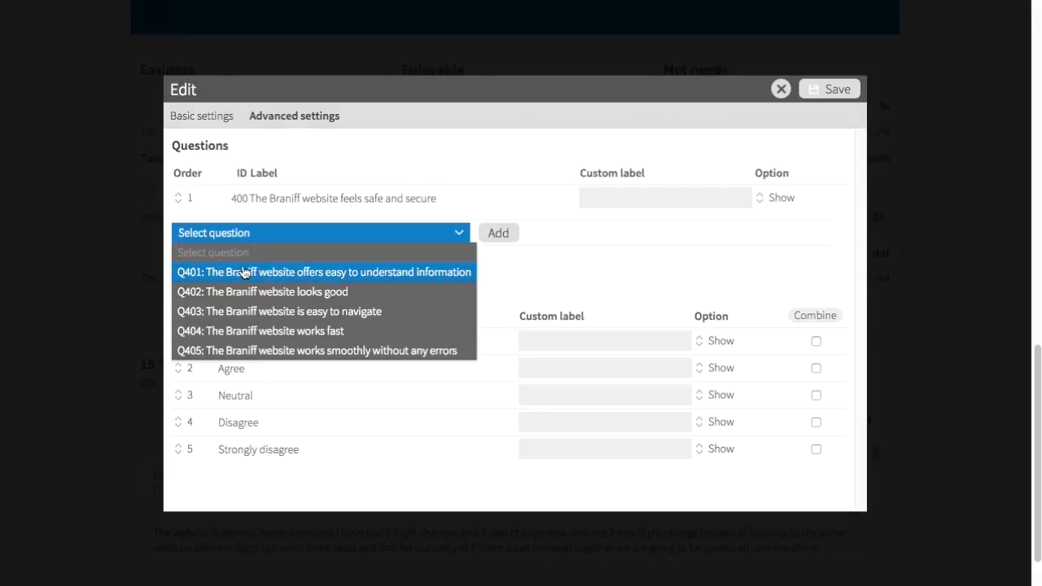
left_click(323, 271)
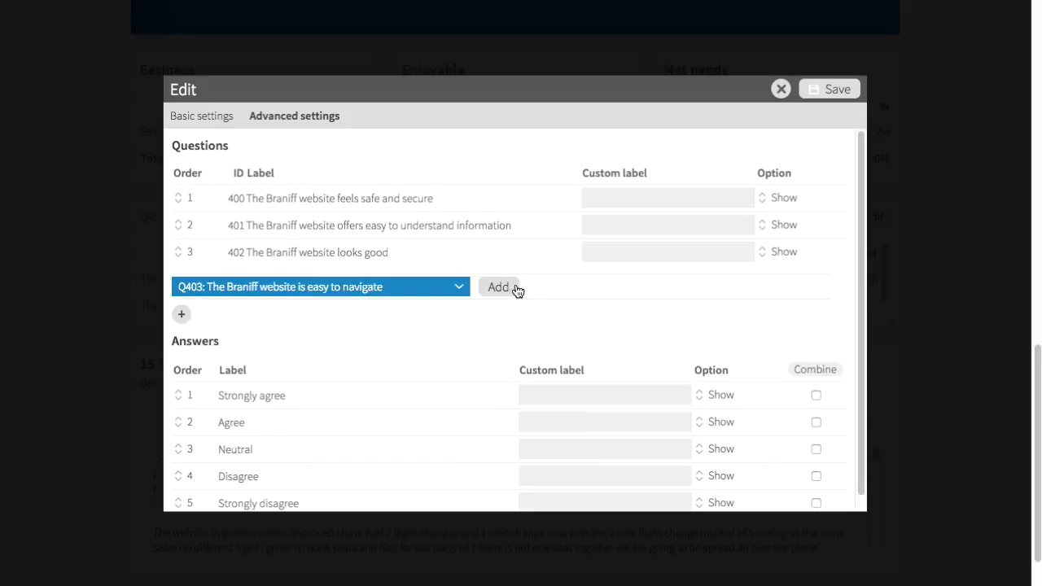
left_click(830, 88)
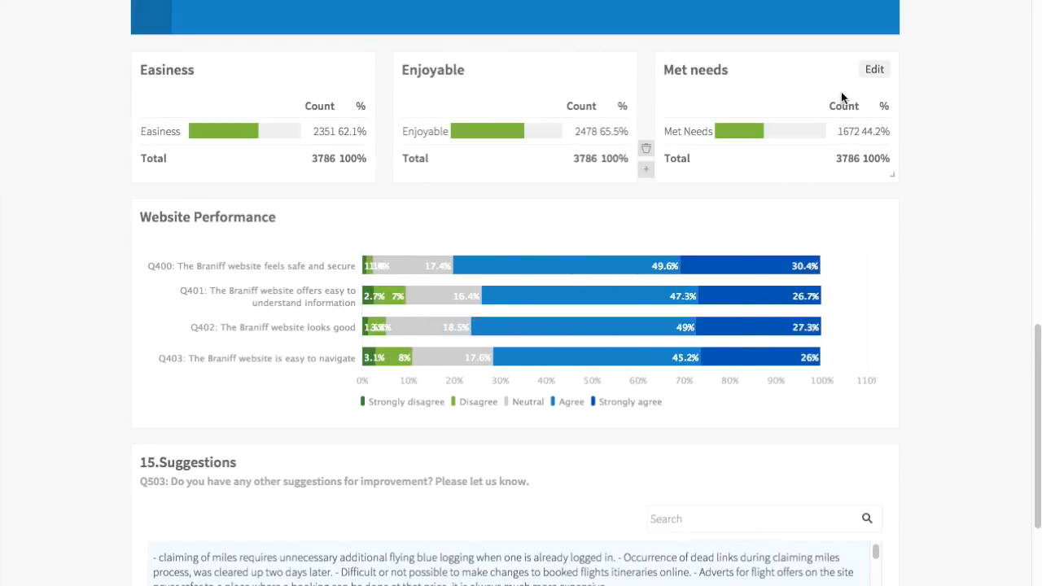
mouse_move(931, 368)
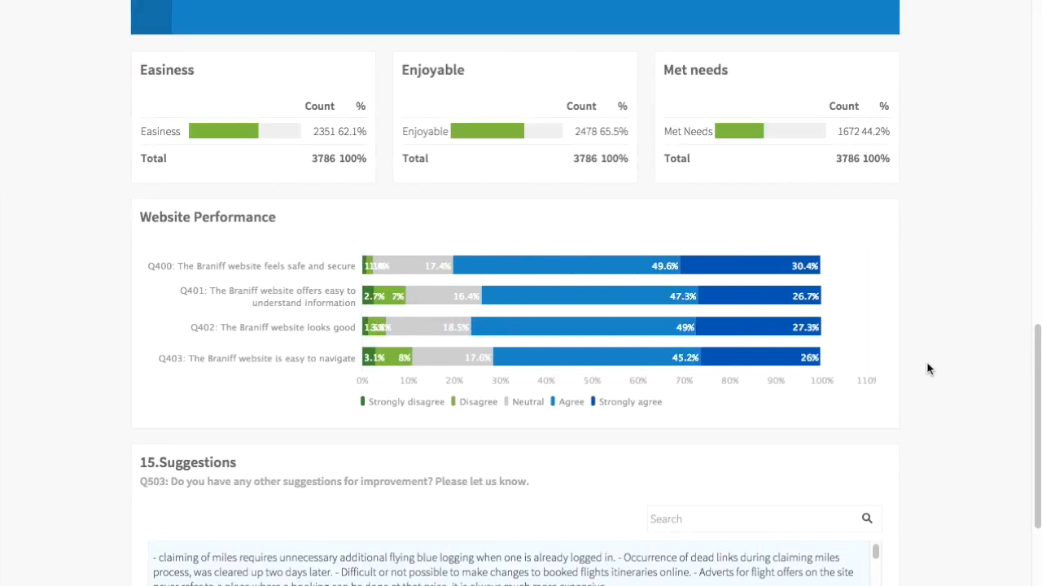
Add an Extra Question tile for 'Which social media are you on?' (Q502) beside Suggestions.
scroll("down", 3)
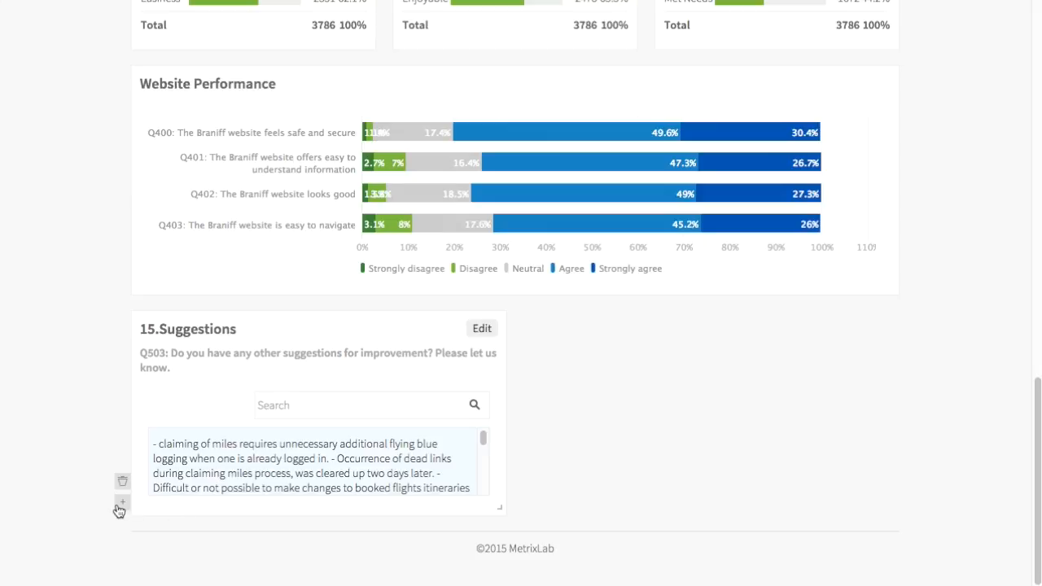
left_click(123, 501)
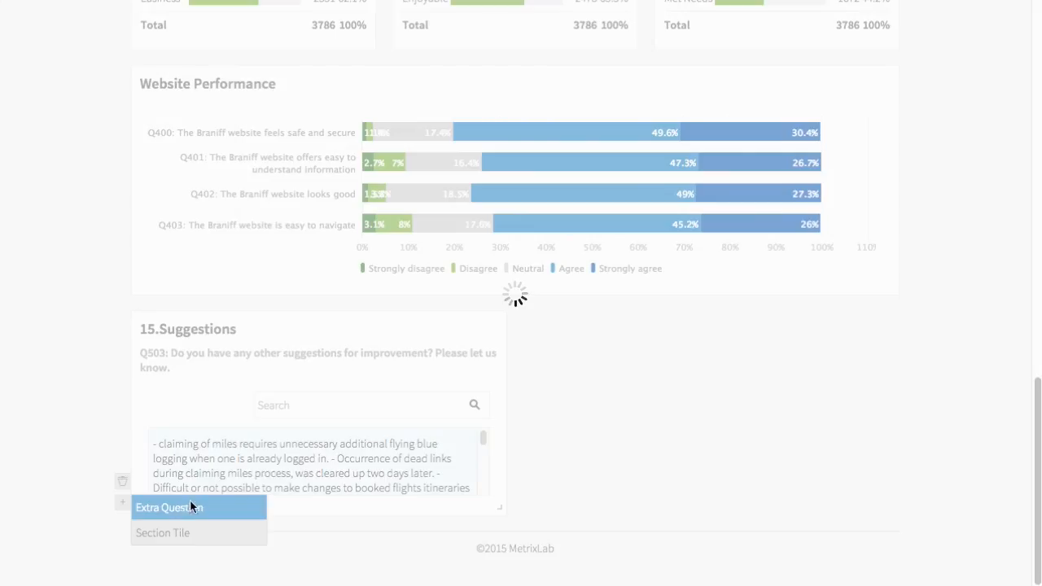
left_click(170, 507)
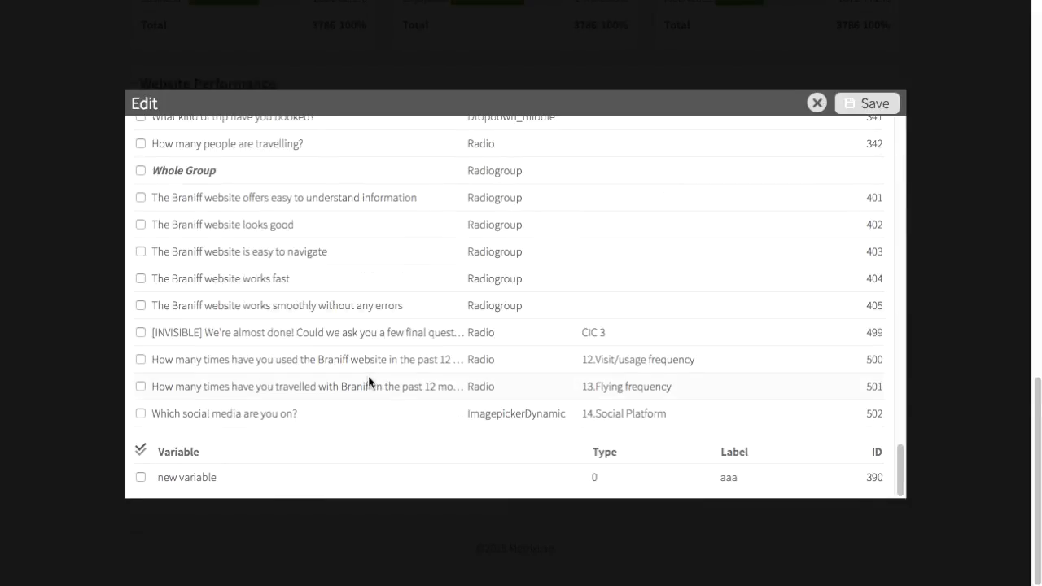
left_click(140, 413)
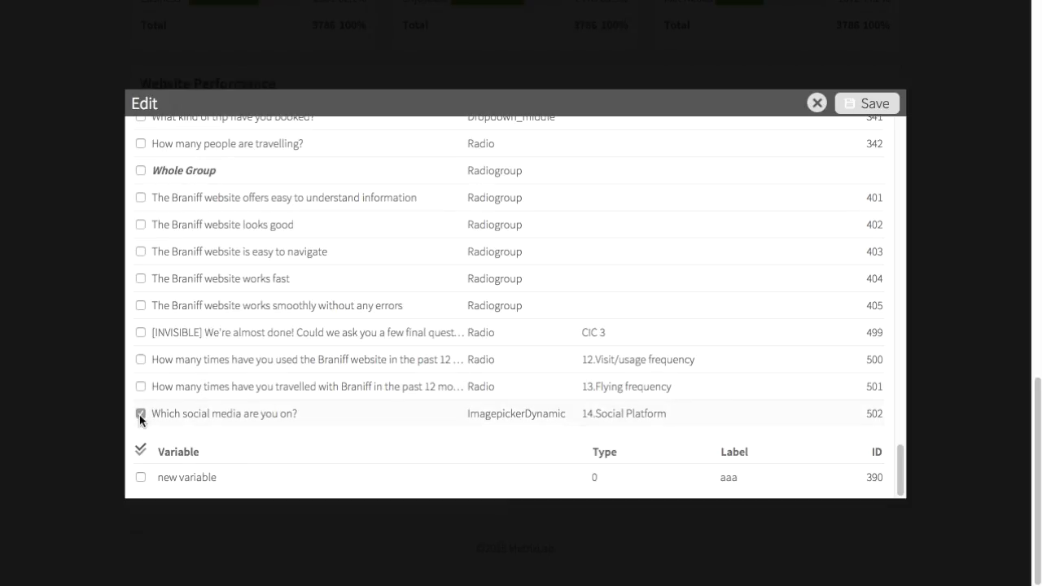
left_click(815, 102)
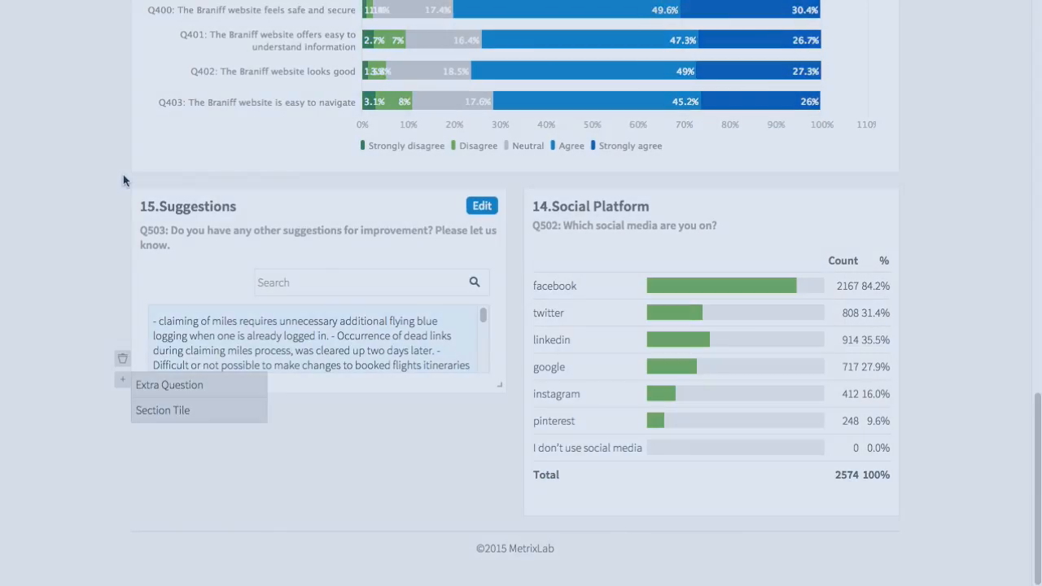
Scroll through the finished report from the cover photo down to the Deep Dive section.
scroll("up", 3)
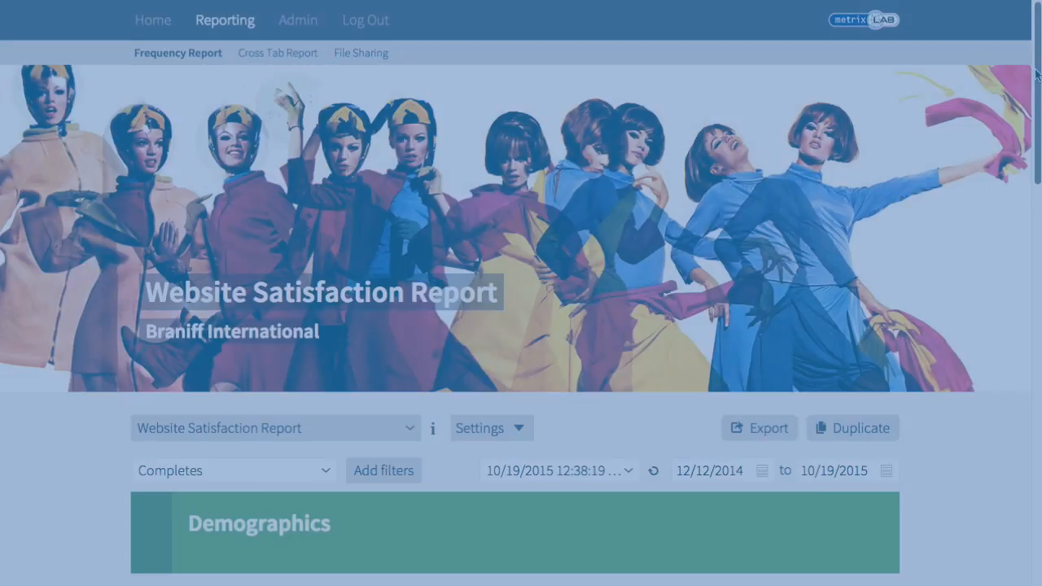
scroll("down", 3)
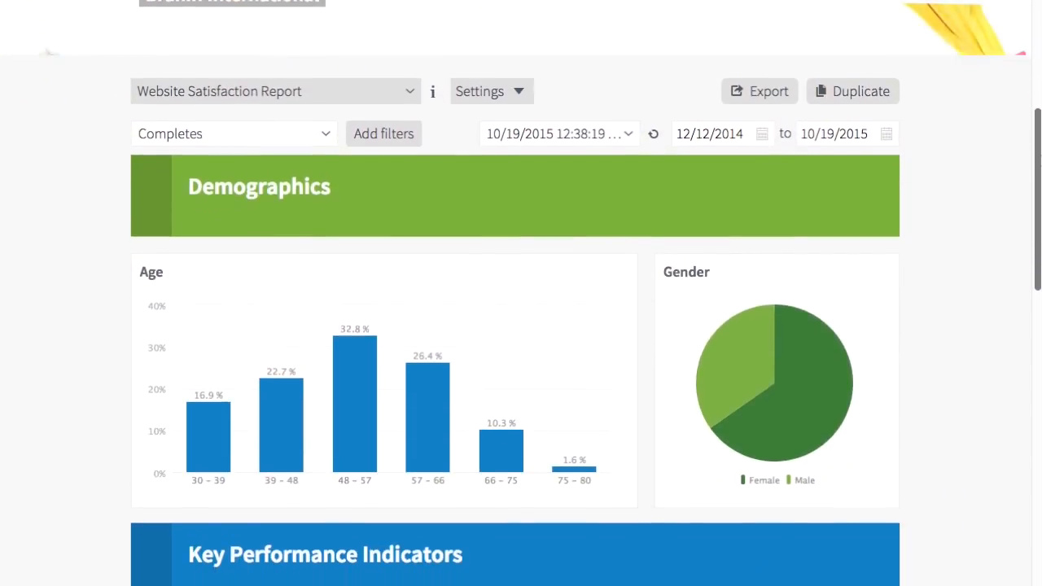
scroll("down", 3)
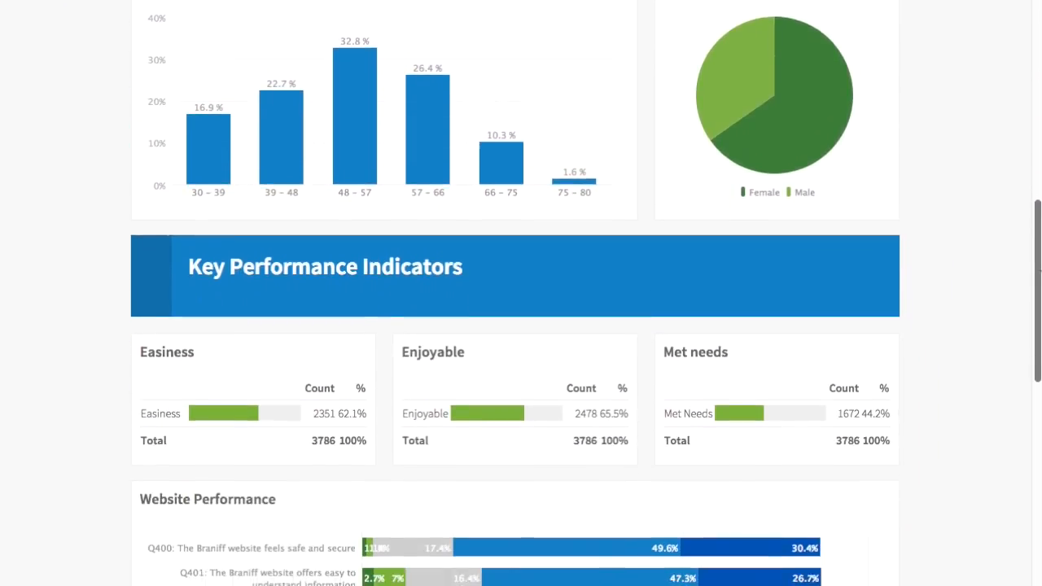
scroll("down", 3)
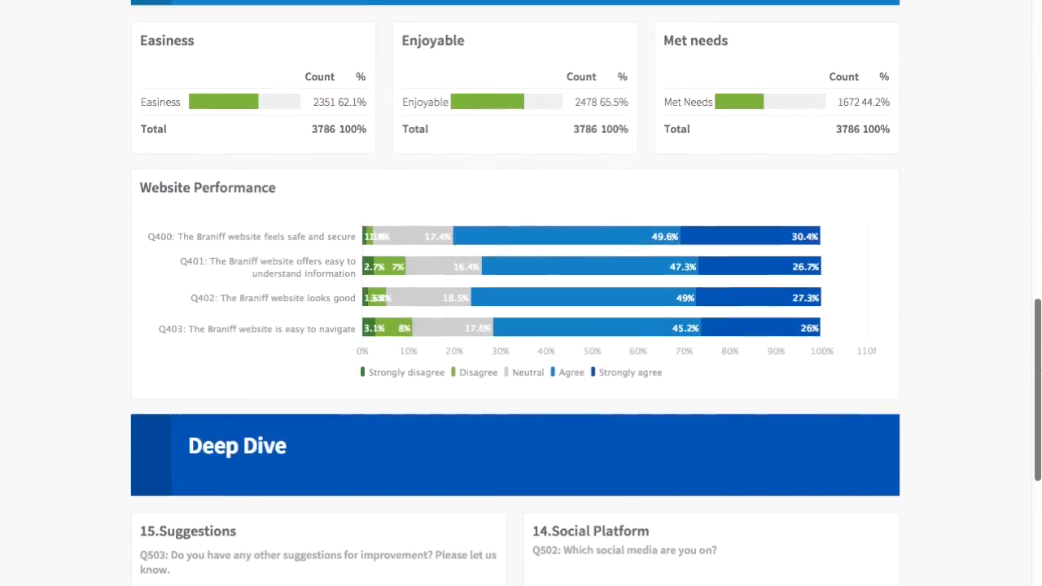